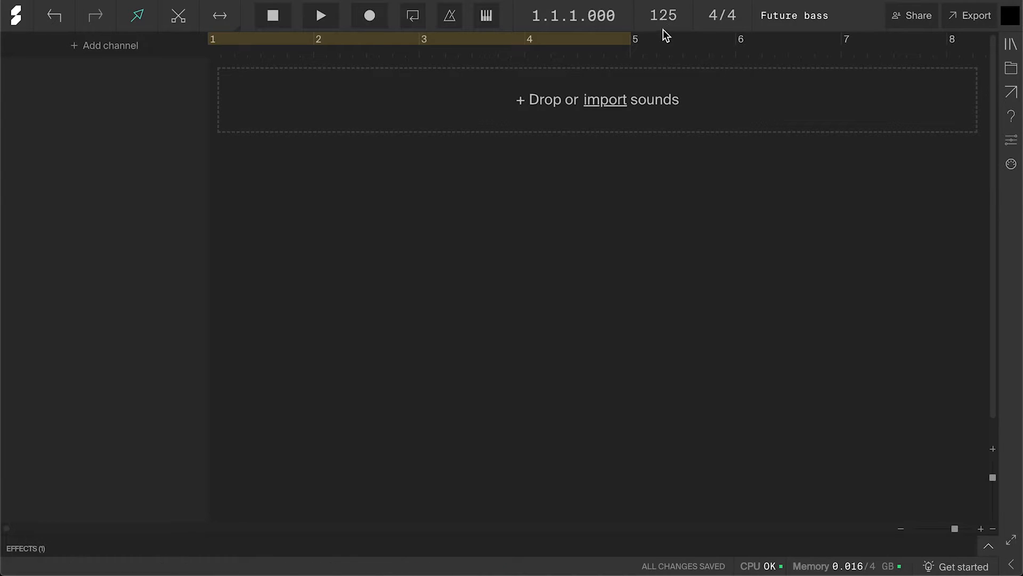
Step: Change the Future bass project's tempo in the top bar to 75 BPM
{"action": "left_click", "coordinate": [663, 16]}
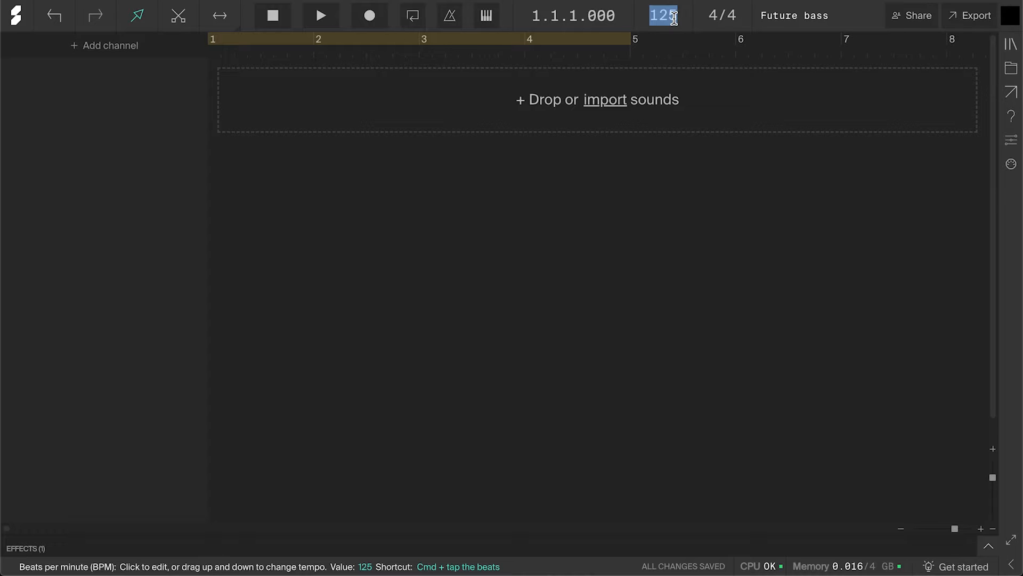
{"action": "type", "text": "75"}
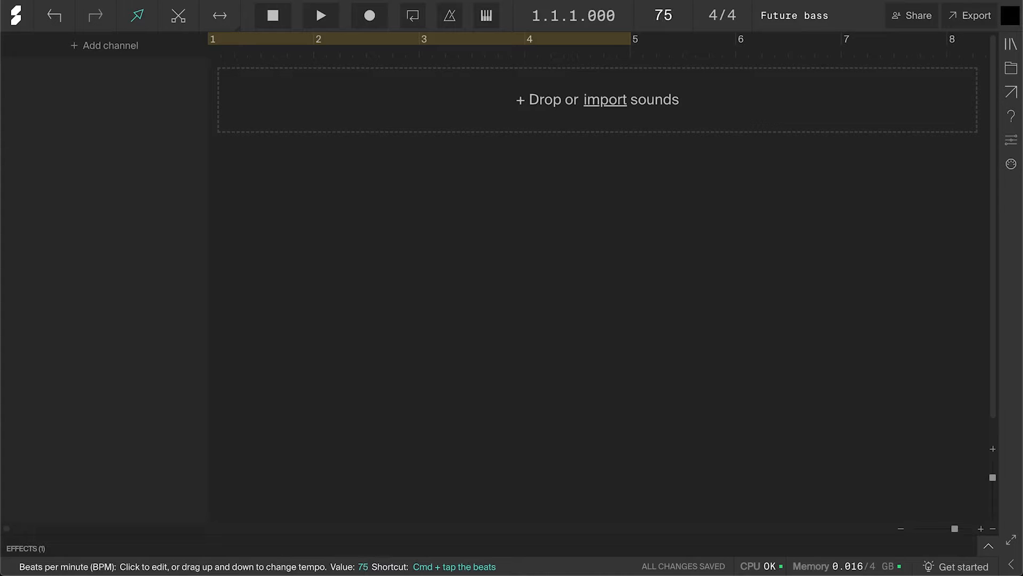
{"action": "left_click", "coordinate": [1011, 44]}
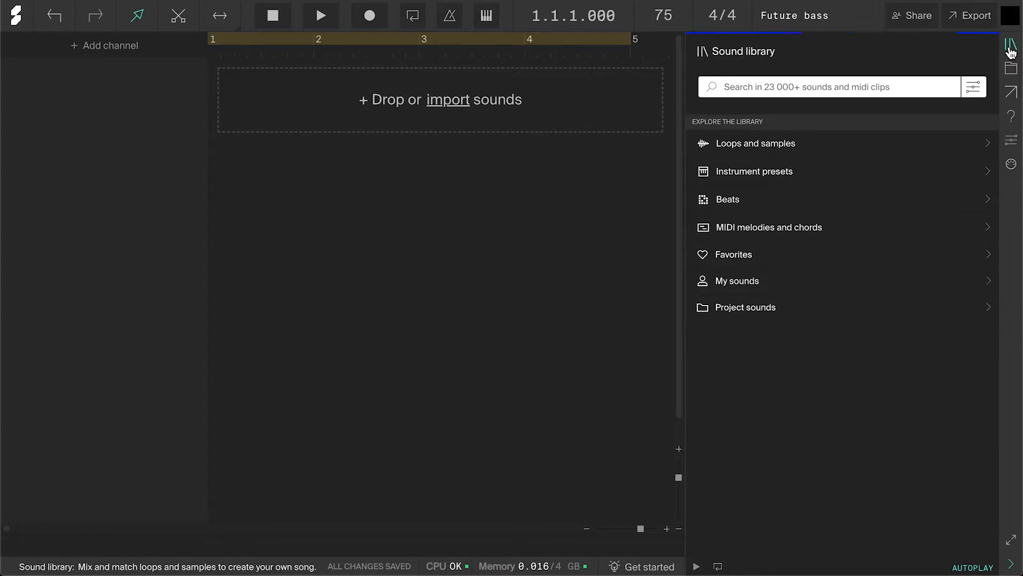
Step: Search Beats for 'future bass', then preview and choose the Crystalline beat
{"action": "left_click", "coordinate": [727, 199]}
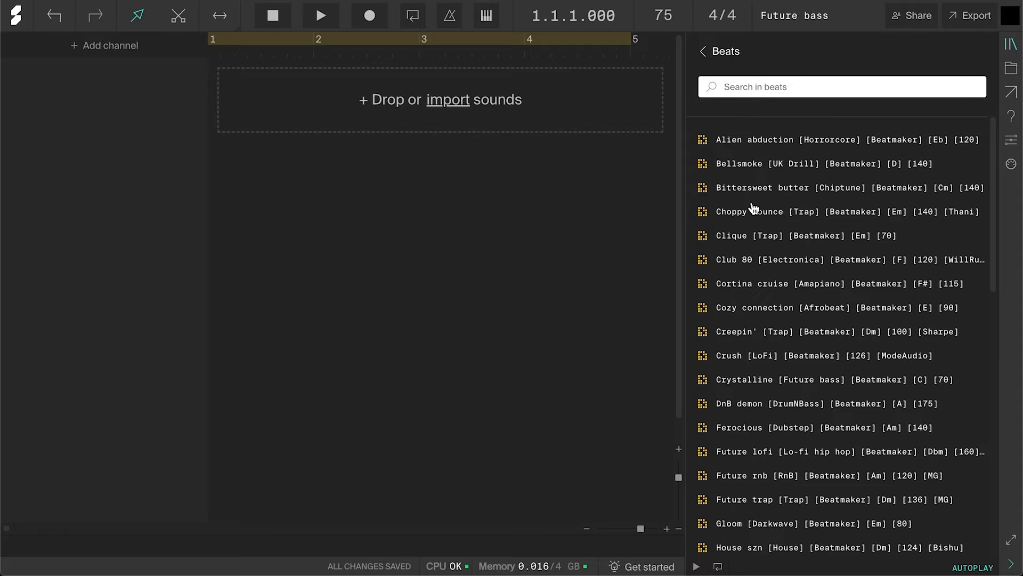
{"action": "type", "text": "f"}
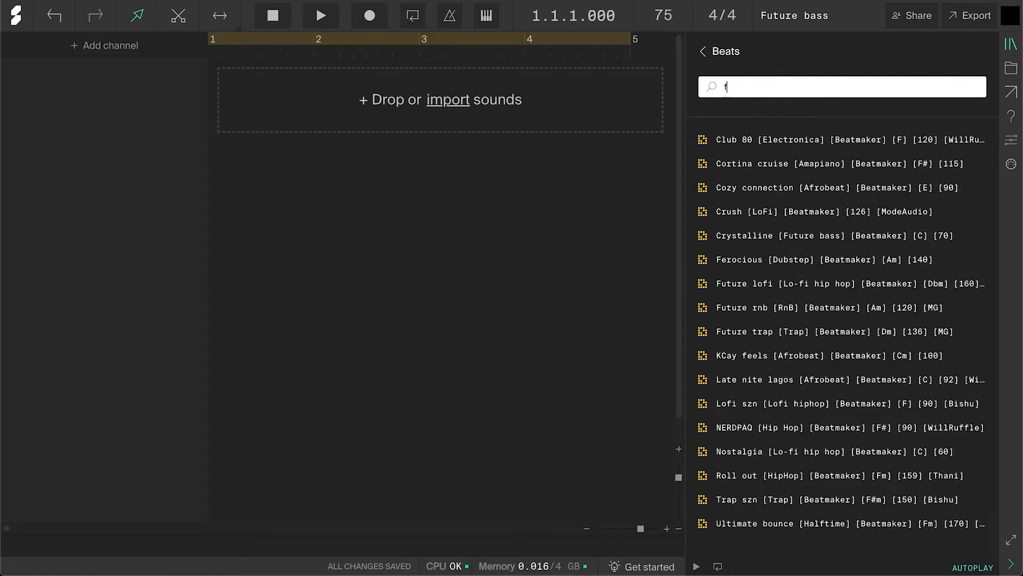
{"action": "type", "text": "uture bass"}
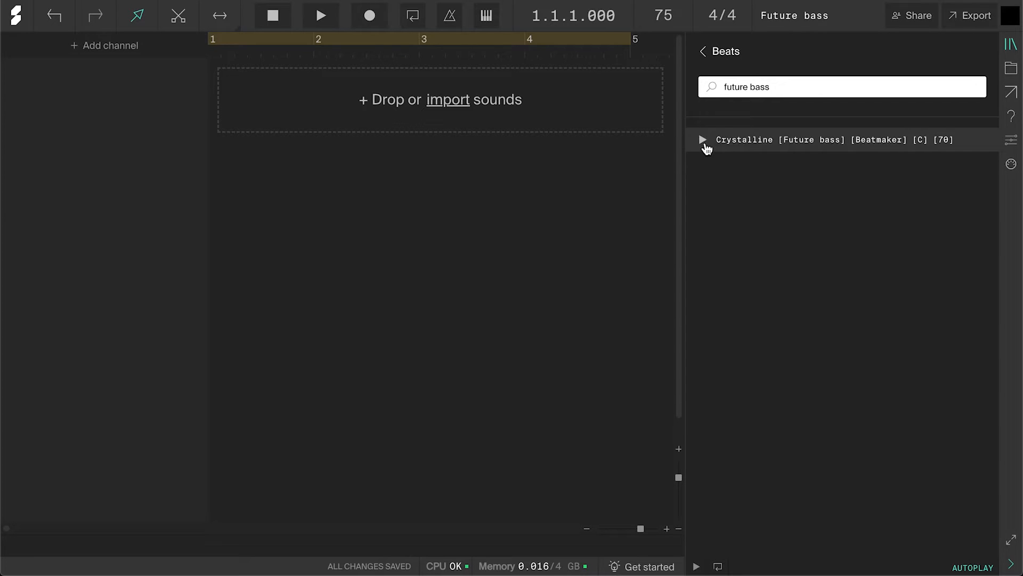
{"action": "left_click", "coordinate": [703, 139]}
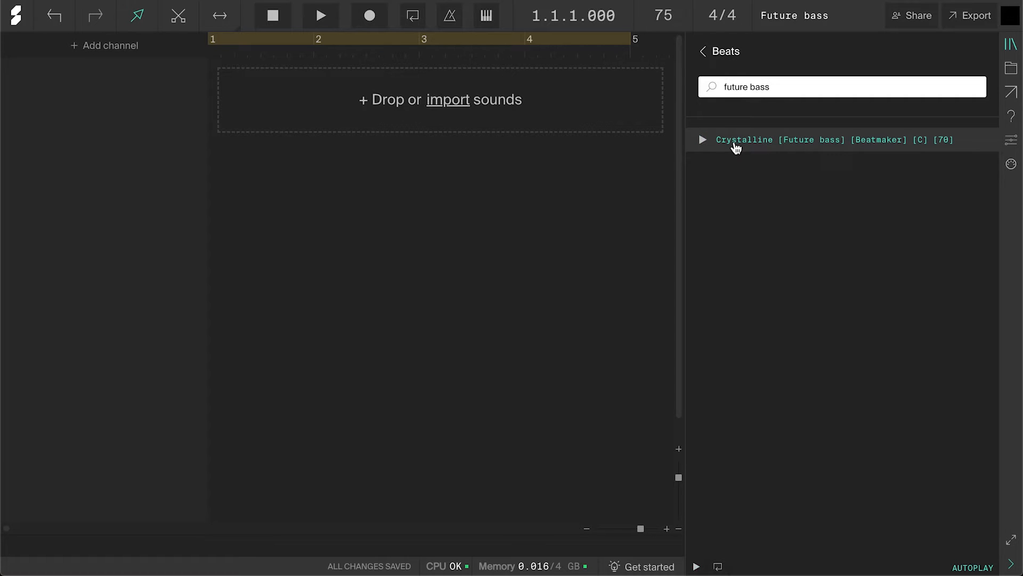
{"action": "left_click", "coordinate": [744, 140]}
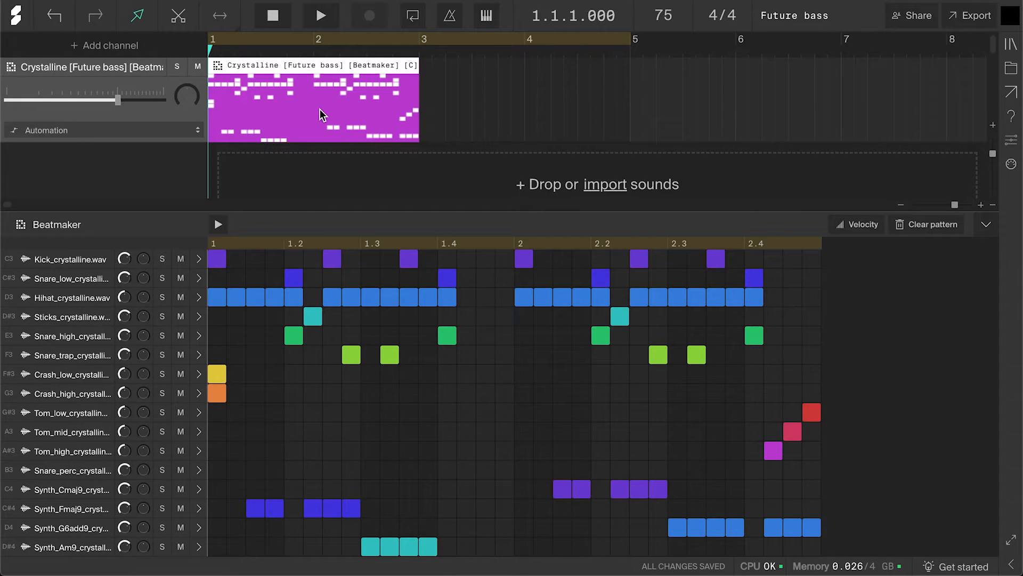
{"action": "mouse_move", "coordinate": [219, 237]}
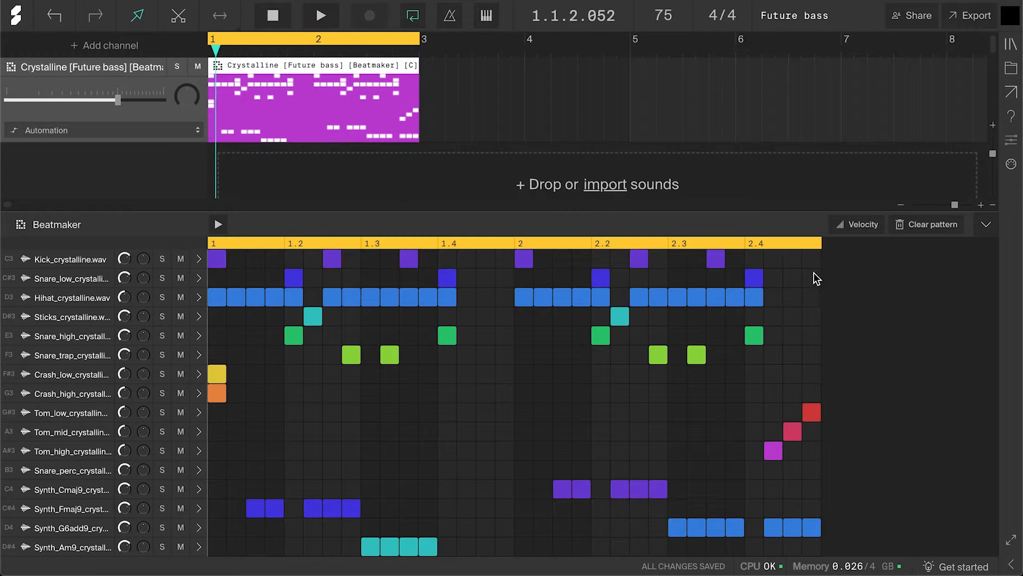
{"action": "mouse_move", "coordinate": [921, 238]}
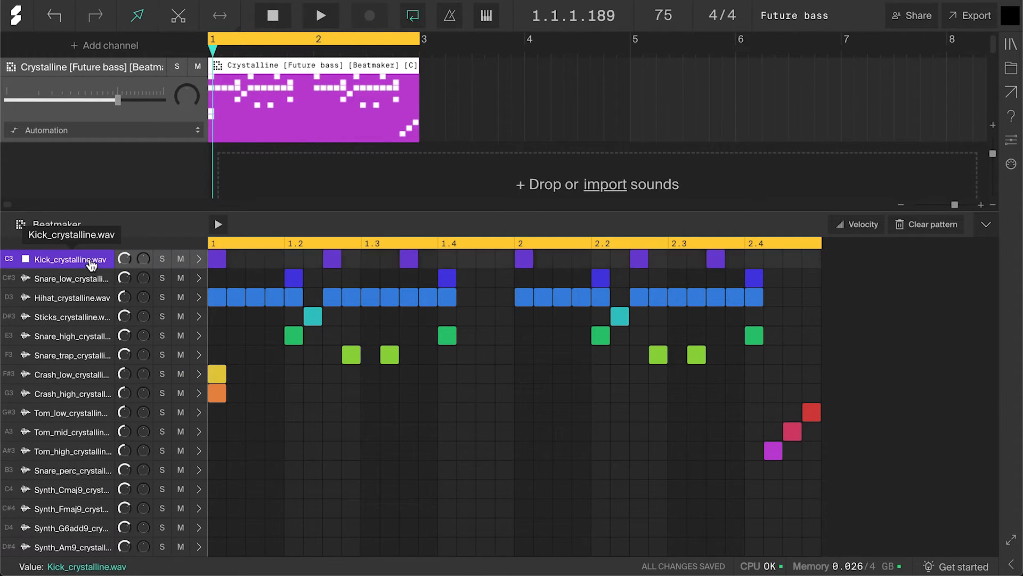
Step: Solo the kick and high snare rows and audition the soloed pattern
{"action": "left_click", "coordinate": [162, 259]}
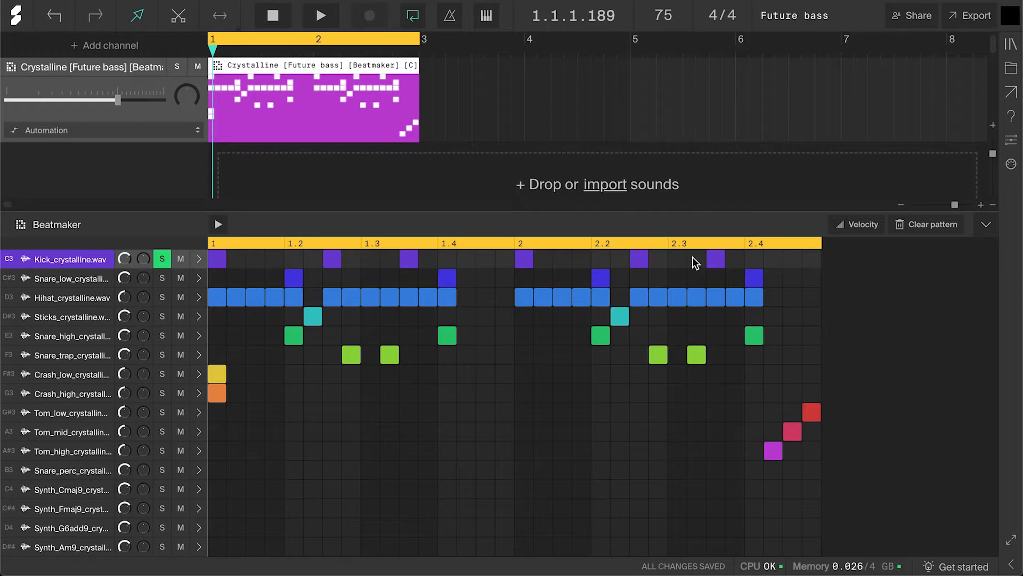
{"action": "left_click", "coordinate": [319, 14]}
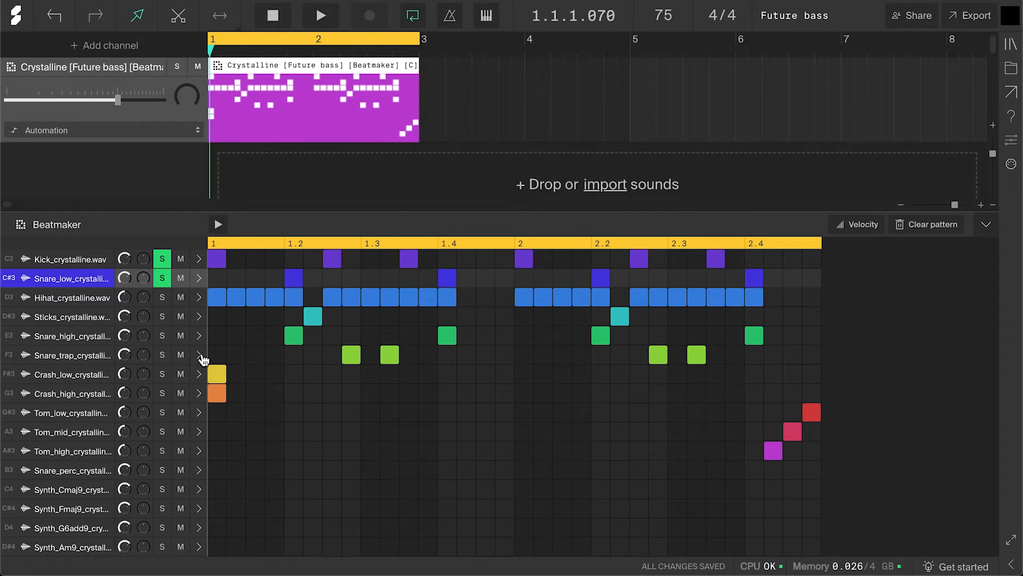
{"action": "left_click", "coordinate": [69, 336]}
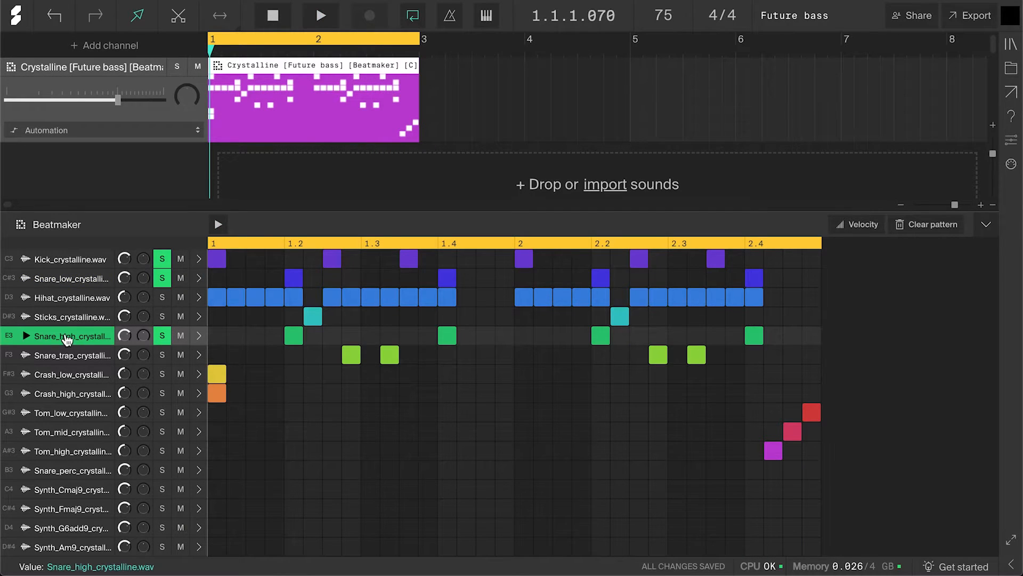
{"action": "left_click", "coordinate": [319, 15]}
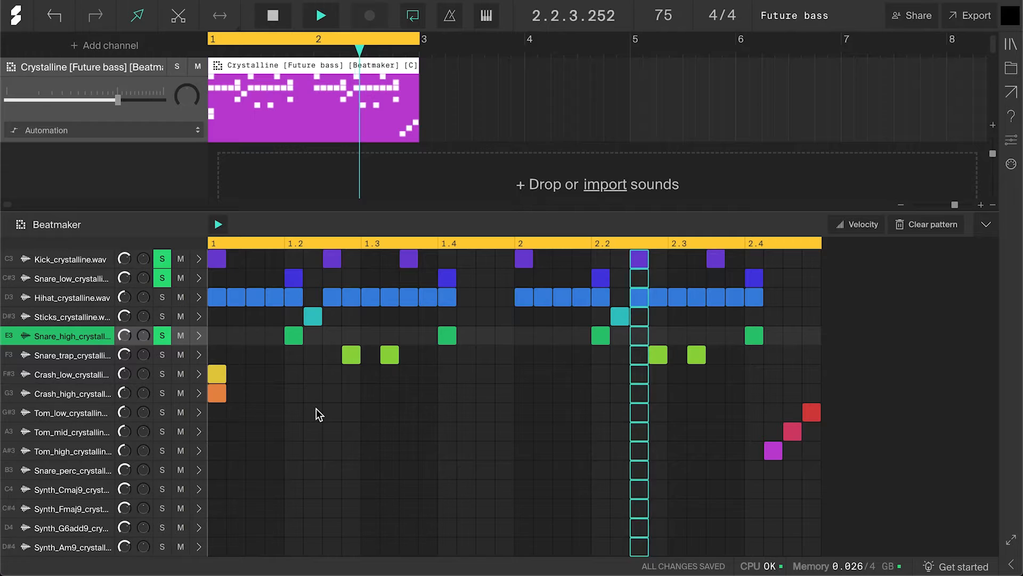
{"action": "left_click", "coordinate": [272, 15]}
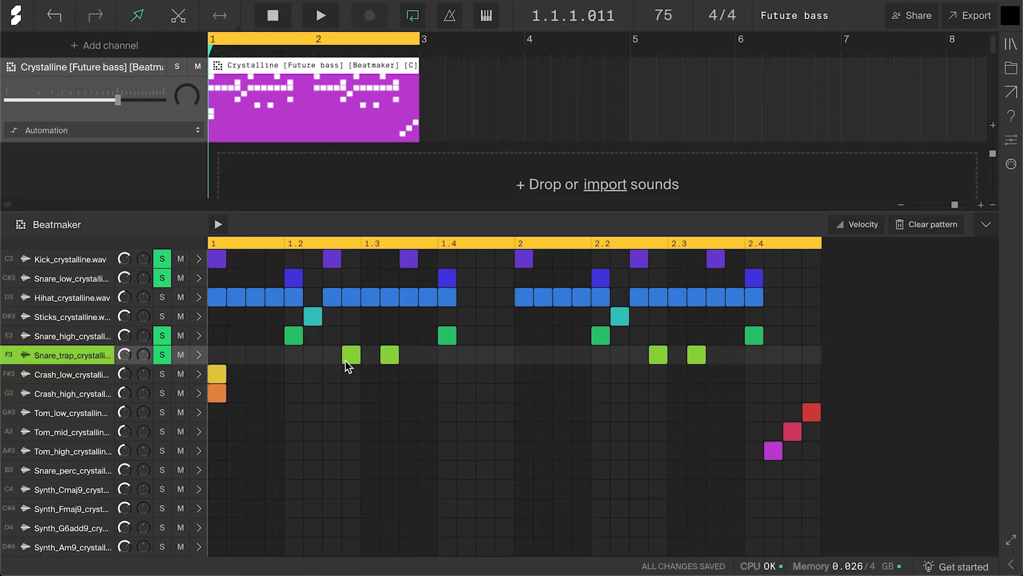
{"action": "left_click", "coordinate": [320, 15]}
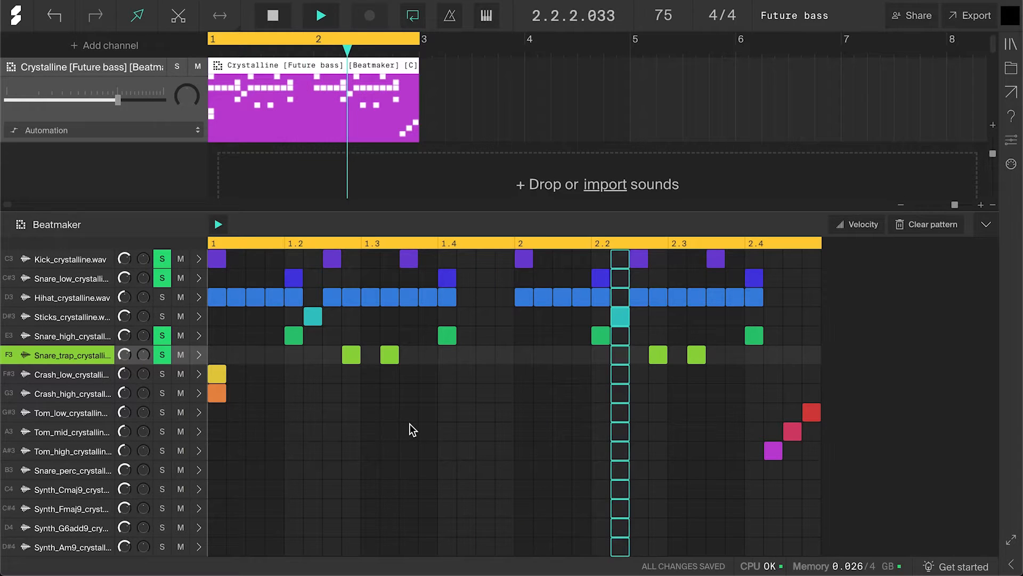
{"action": "left_click", "coordinate": [272, 15]}
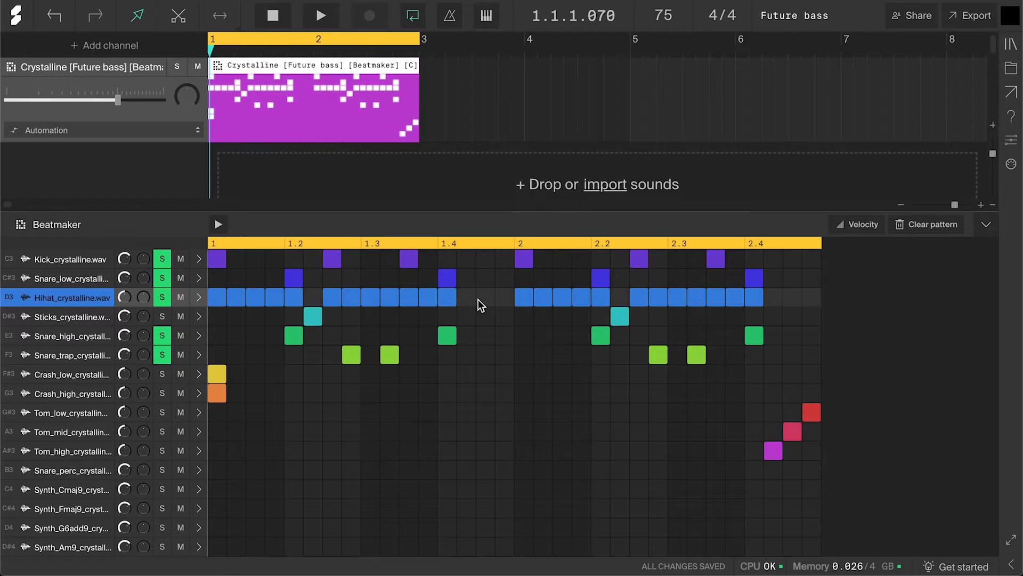
{"action": "mouse_move", "coordinate": [326, 296]}
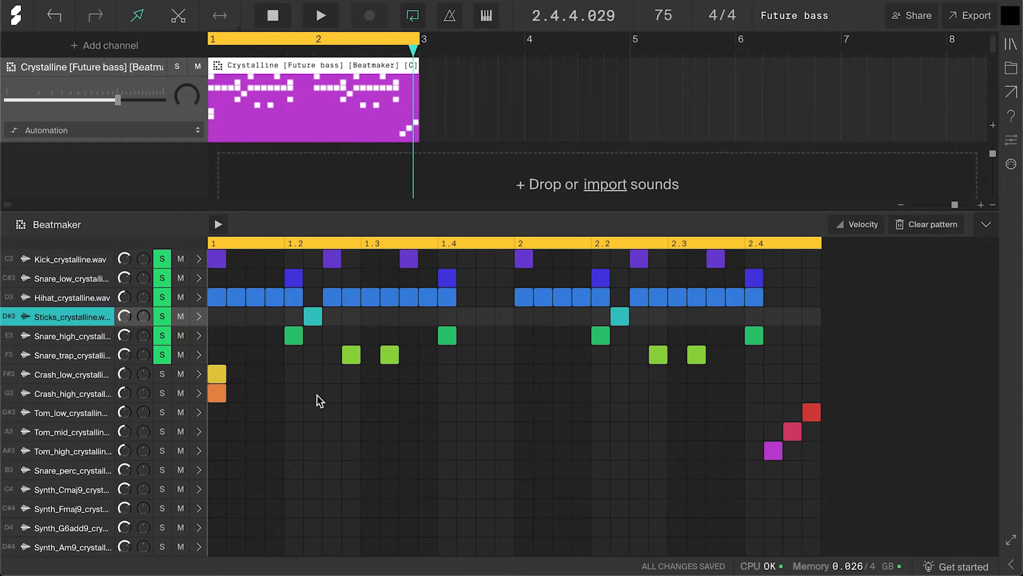
{"action": "mouse_move", "coordinate": [274, 267]}
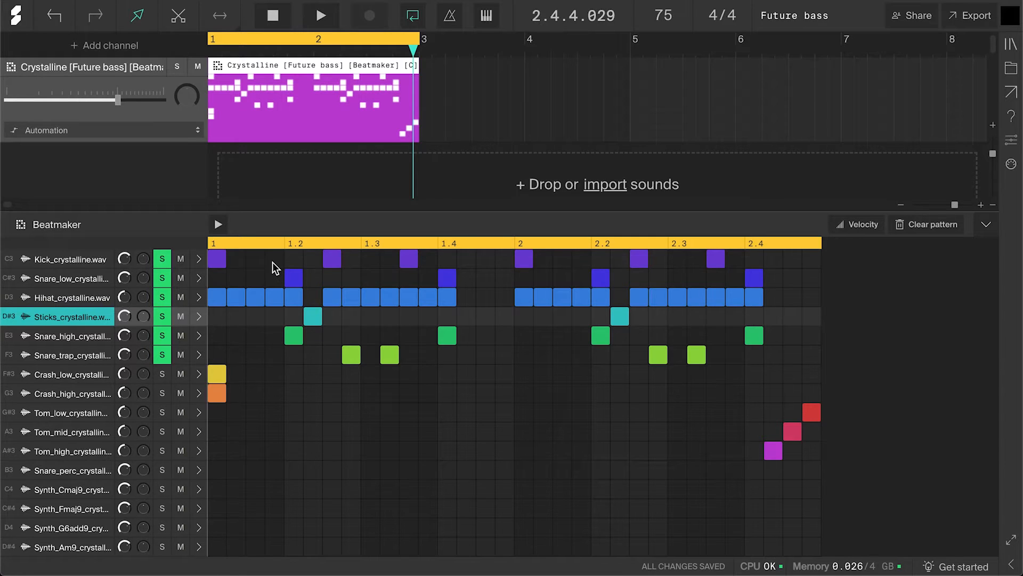
Step: Add a kick before beat 2, rearrange three sticks hits, unsolo rows, and replay
{"action": "left_click", "coordinate": [276, 259]}
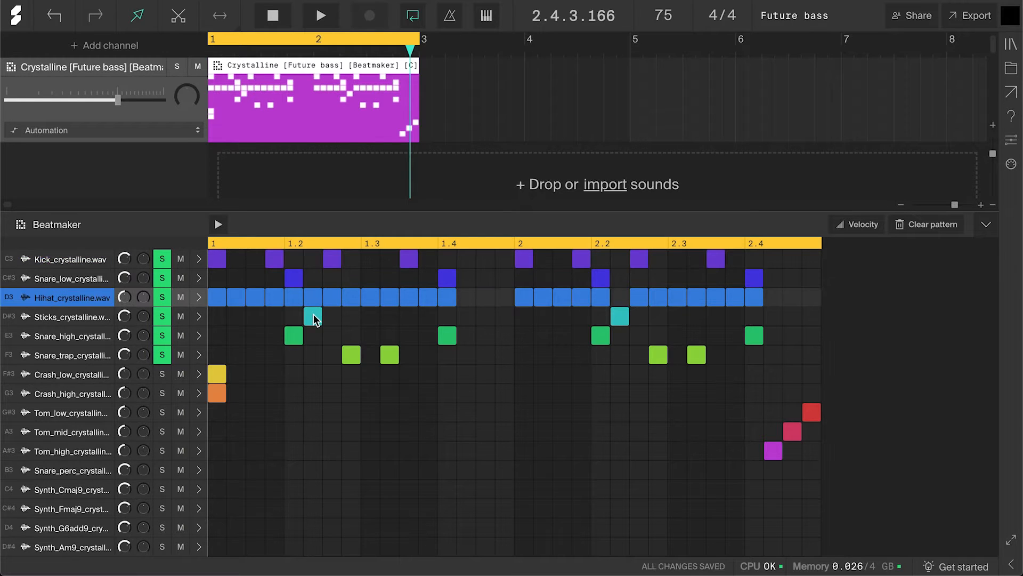
{"action": "left_click", "coordinate": [68, 317]}
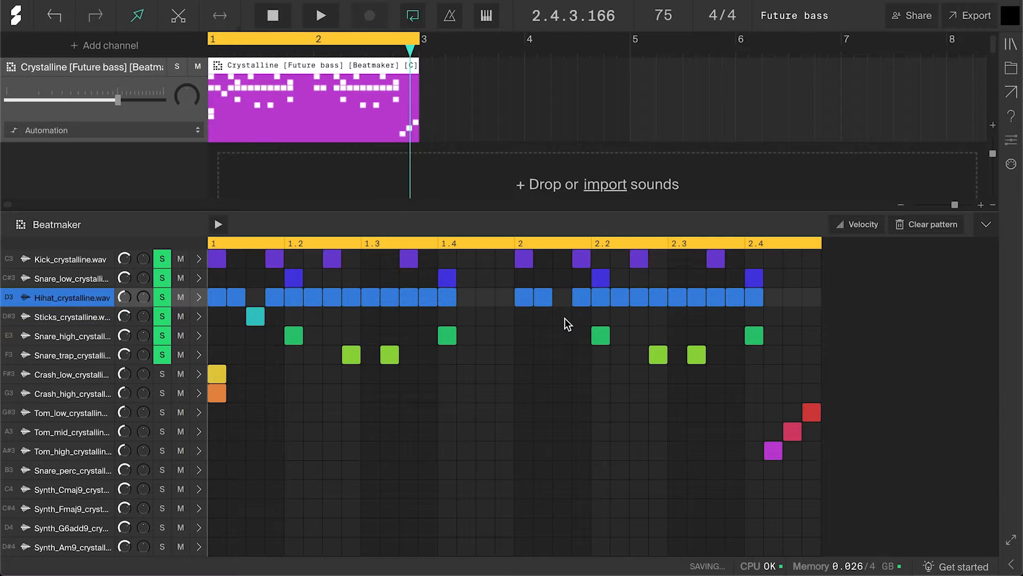
{"action": "left_click", "coordinate": [428, 317]}
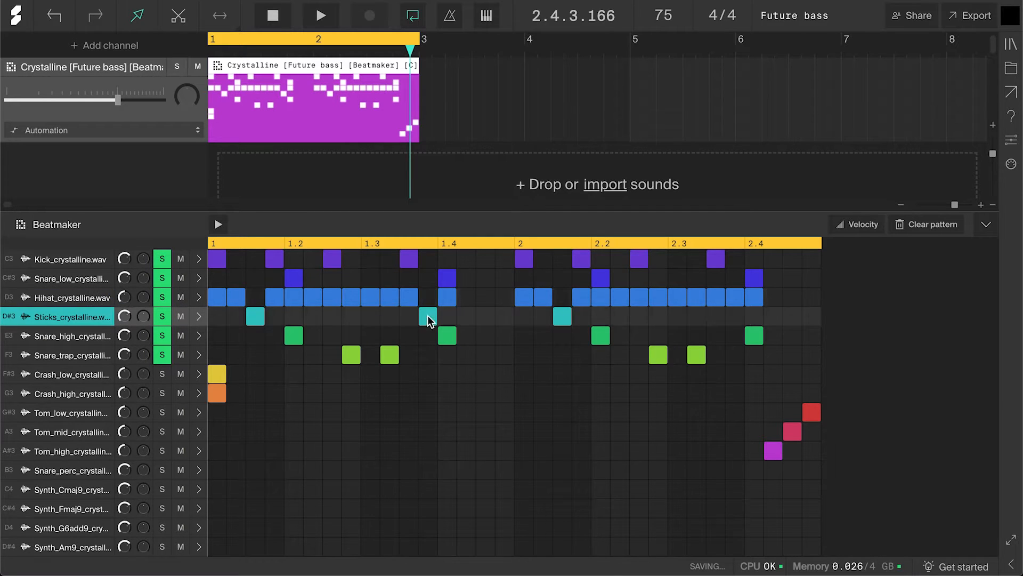
{"action": "left_click", "coordinate": [734, 307]}
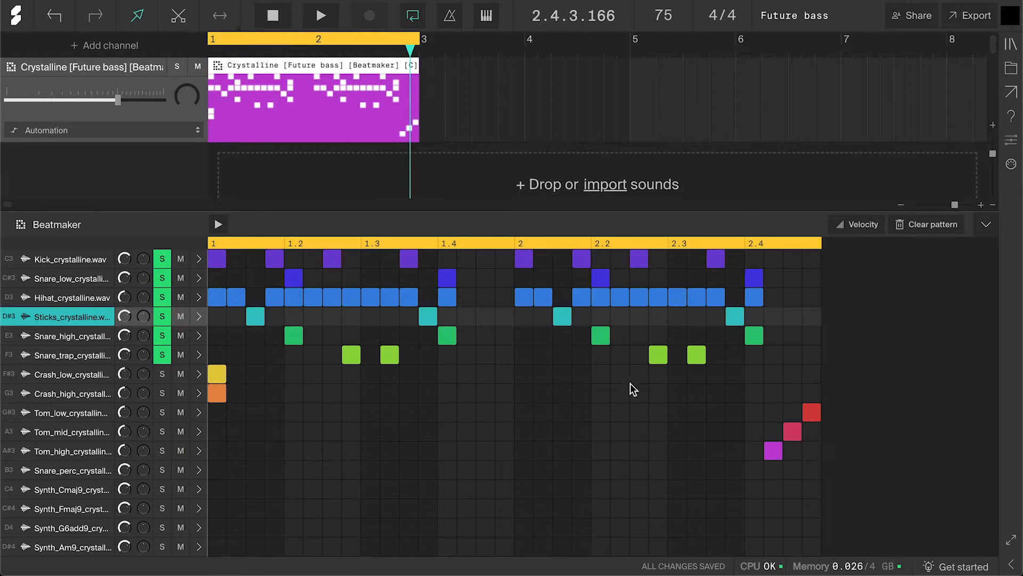
{"action": "left_click", "coordinate": [162, 297]}
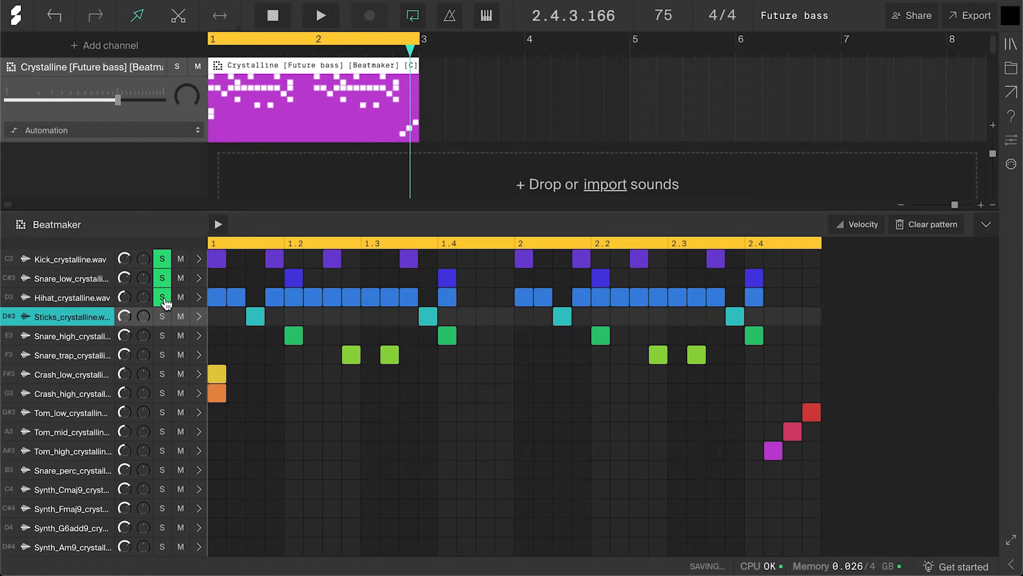
{"action": "left_click", "coordinate": [68, 259]}
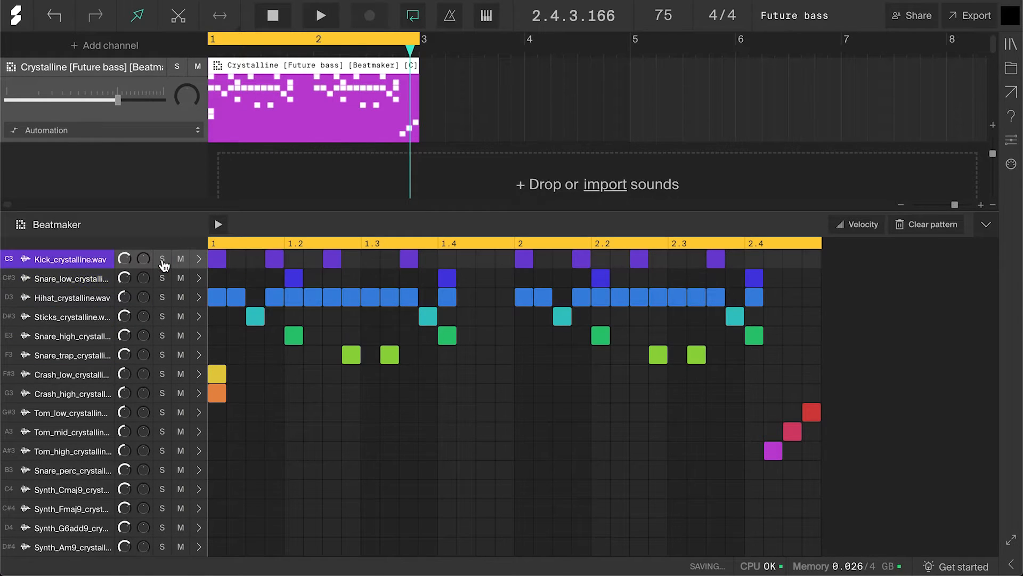
{"action": "mouse_move", "coordinate": [672, 448]}
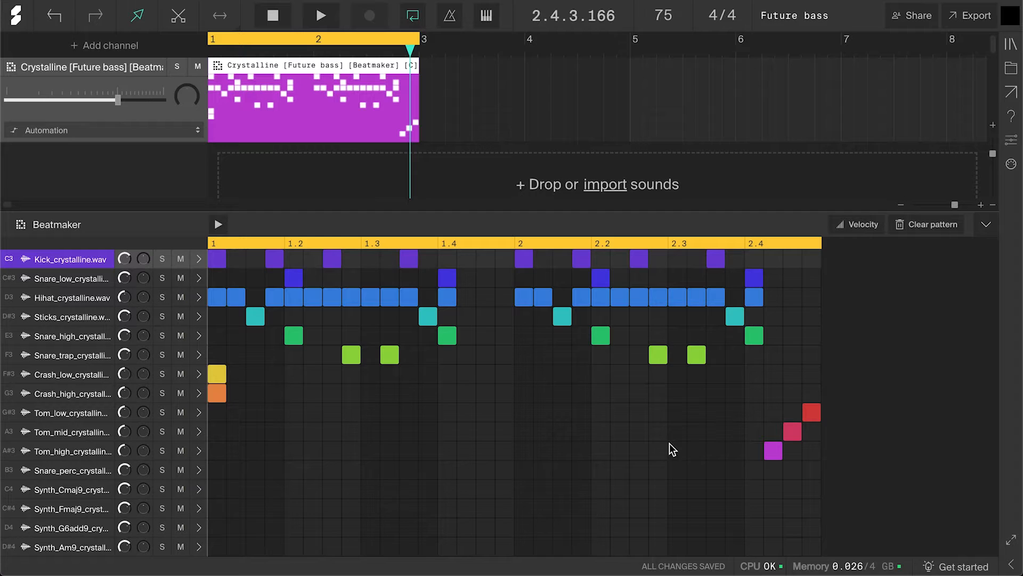
{"action": "left_click", "coordinate": [320, 15]}
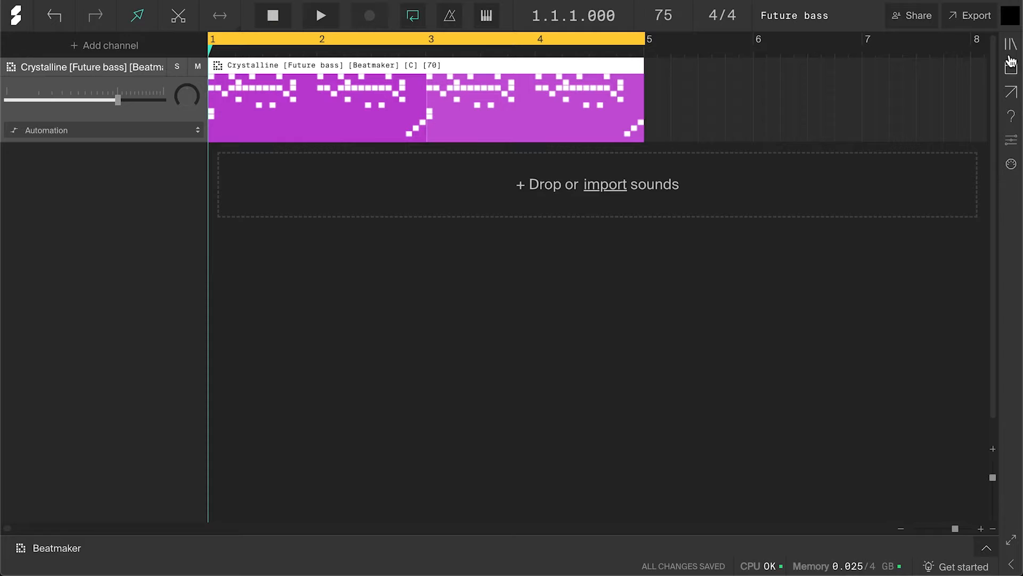
Step: Filter Loops and samples and preview the forecast percussion loop
{"action": "left_click", "coordinate": [1011, 44]}
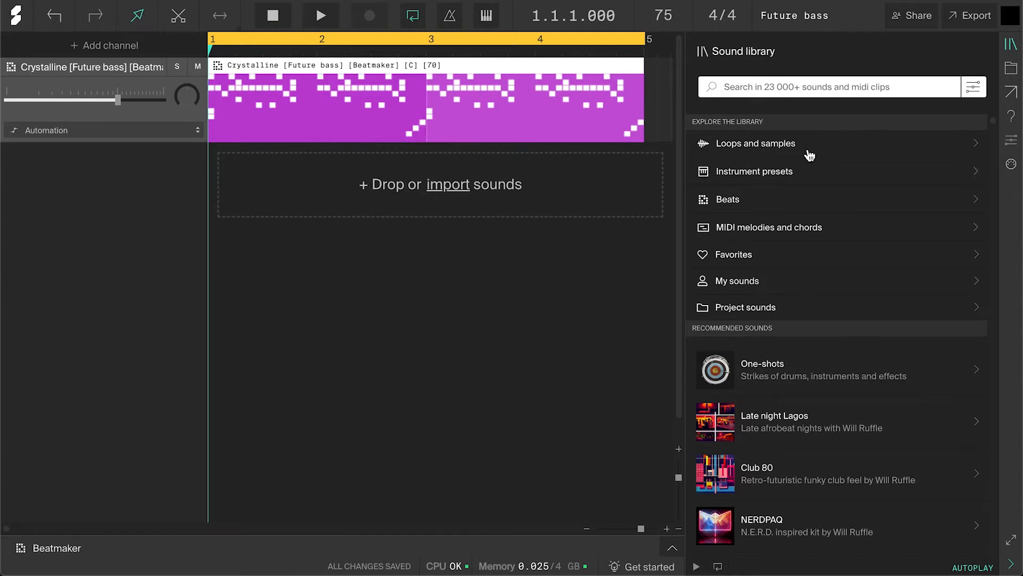
{"action": "left_click", "coordinate": [756, 143]}
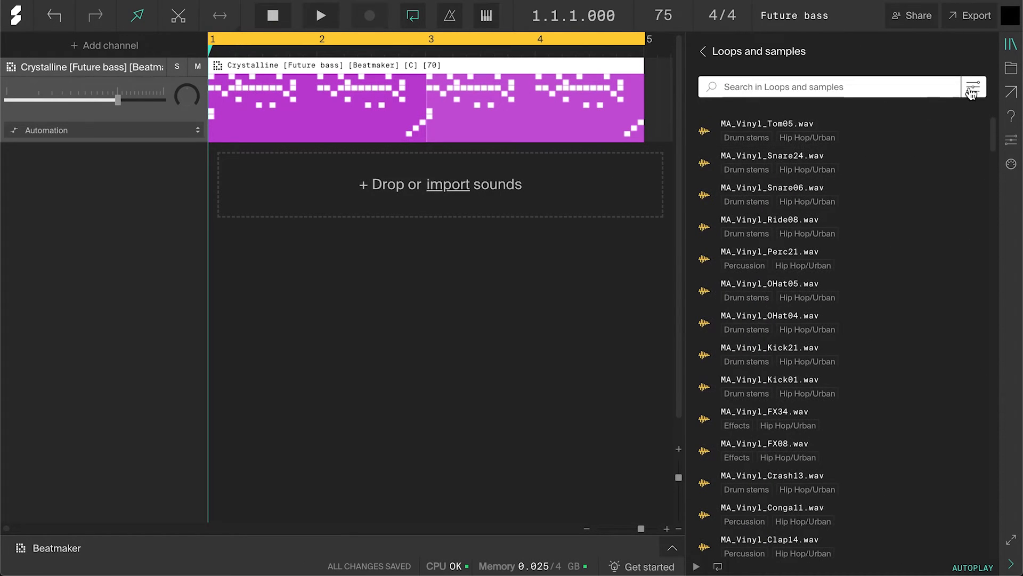
{"action": "left_click", "coordinate": [974, 87]}
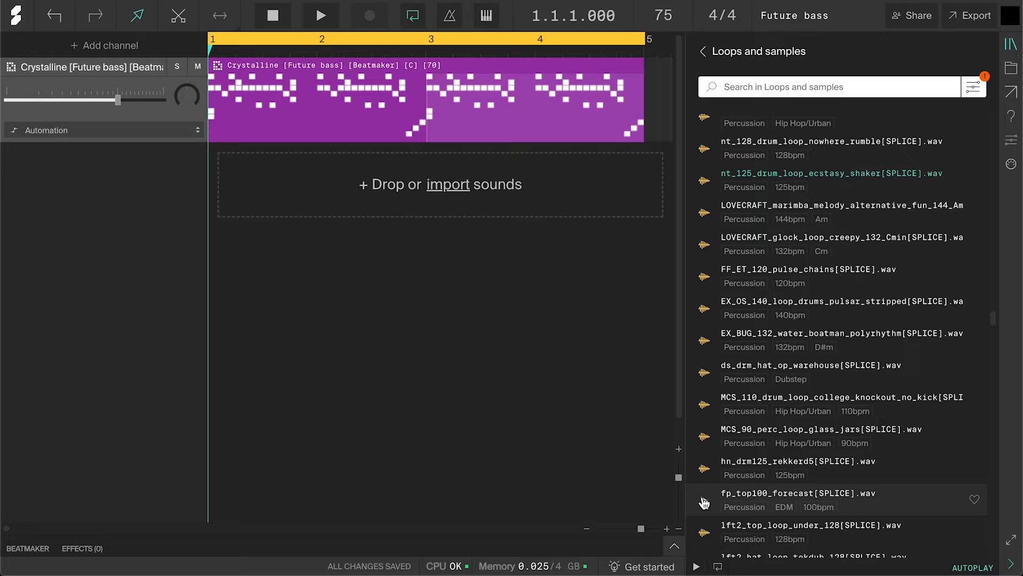
{"action": "left_click", "coordinate": [704, 504]}
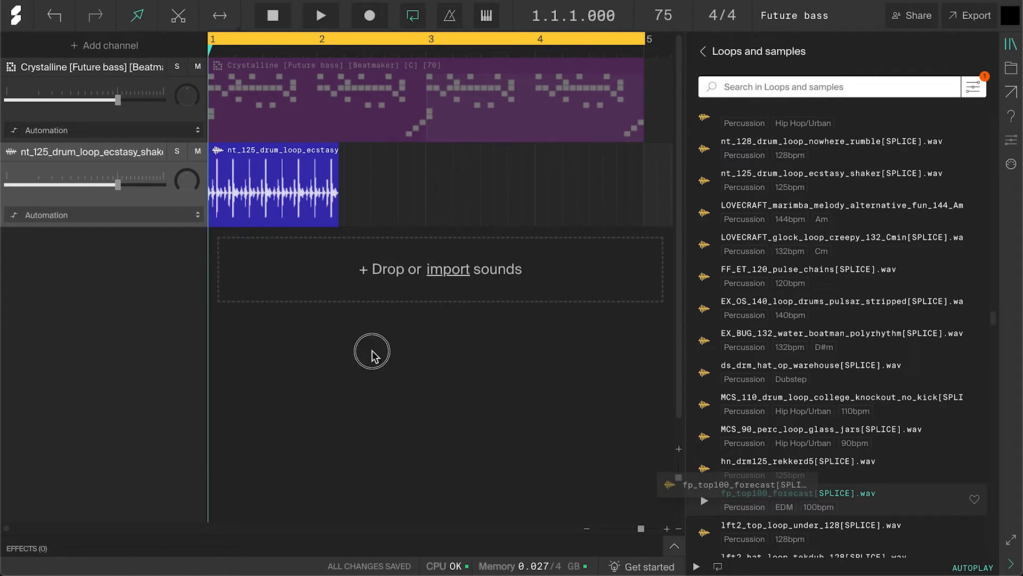
Step: Add the forecast loop as a track and extend the loops to bar 4
{"action": "left_click_drag", "start_coordinate": [737, 485], "coordinate": [274, 269]}
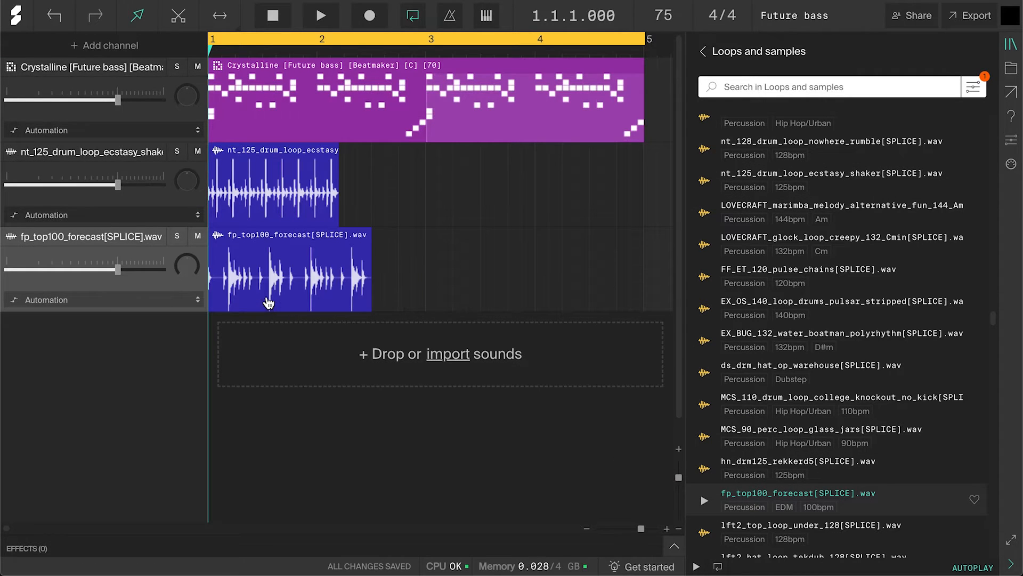
{"action": "left_click", "coordinate": [220, 15]}
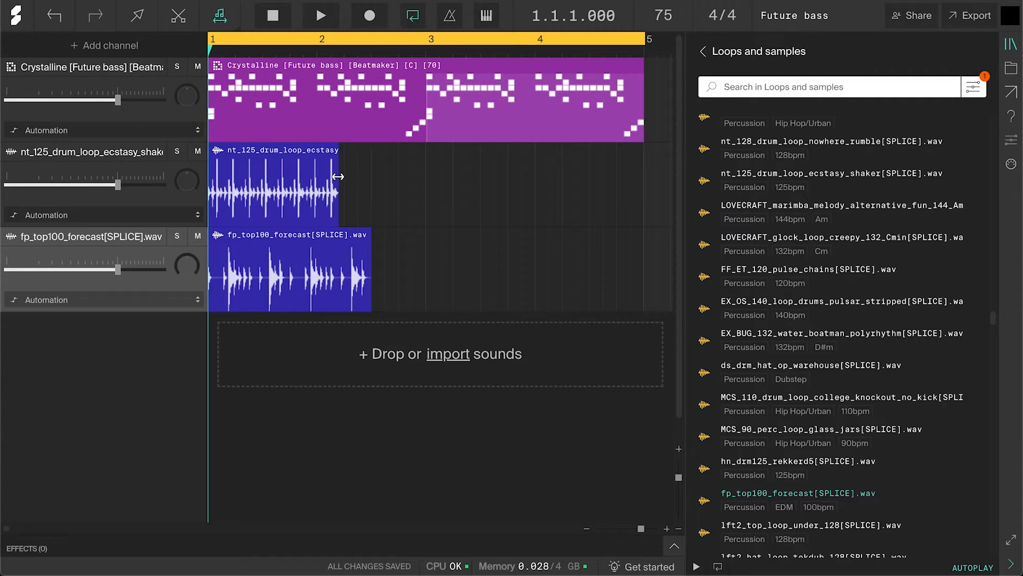
{"action": "left_click_drag", "start_coordinate": [338, 177], "coordinate": [425, 190]}
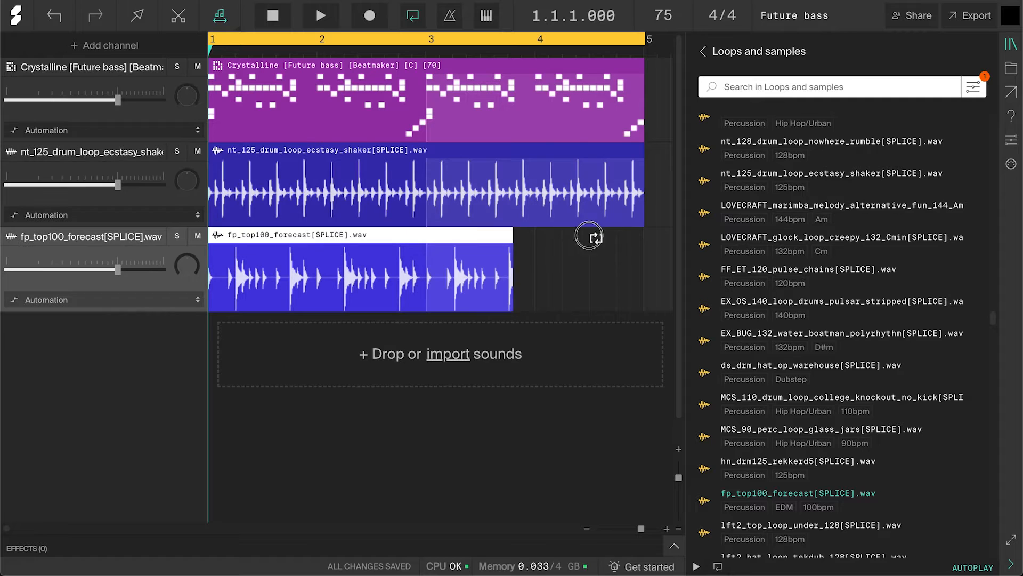
{"action": "left_click", "coordinate": [320, 15]}
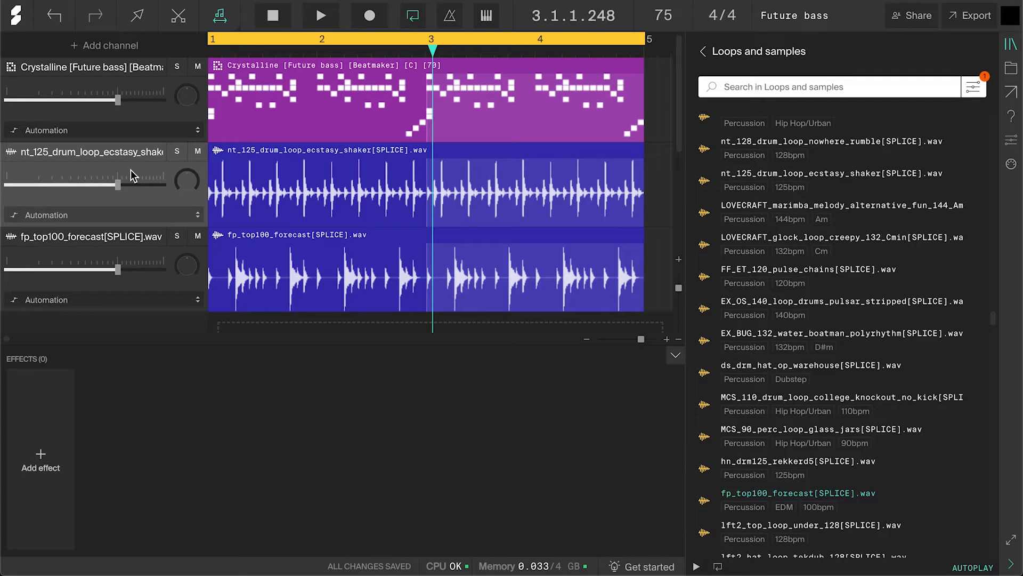
Step: Add a Fakie pumping effect at 50% depth and turn down the shaker's volume
{"action": "left_click", "coordinate": [40, 460]}
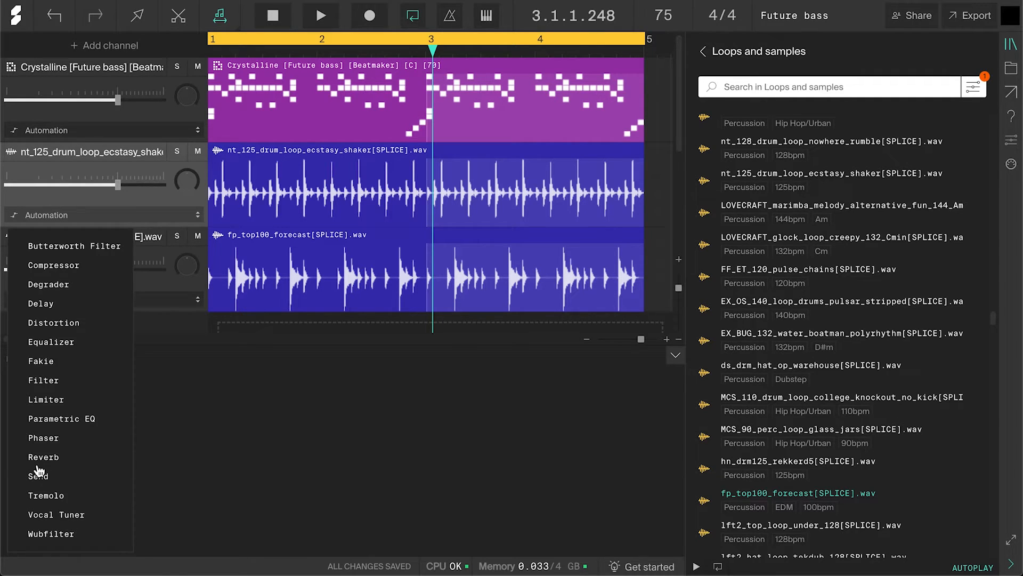
{"action": "left_click", "coordinate": [40, 361]}
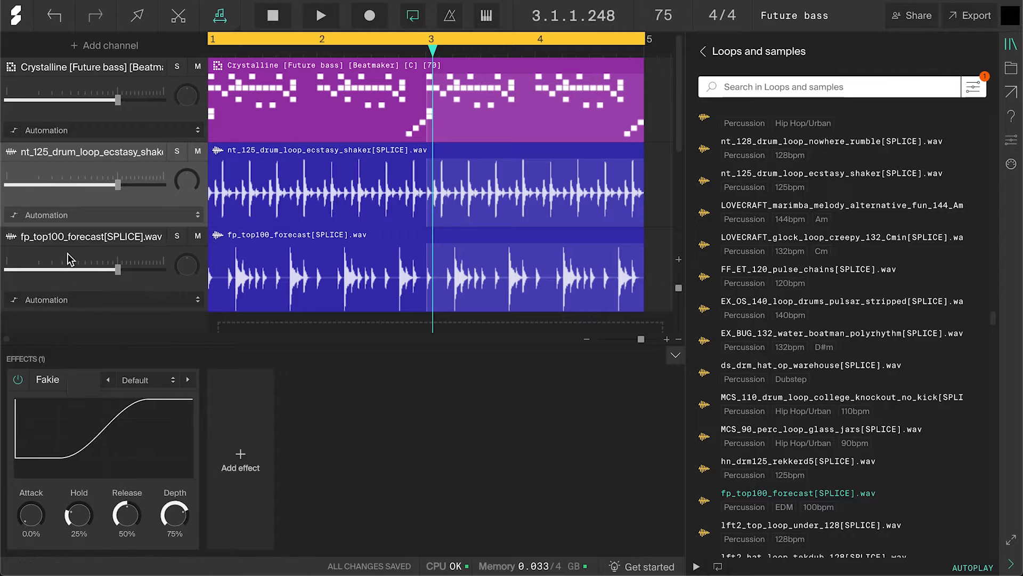
{"action": "left_click", "coordinate": [47, 379]}
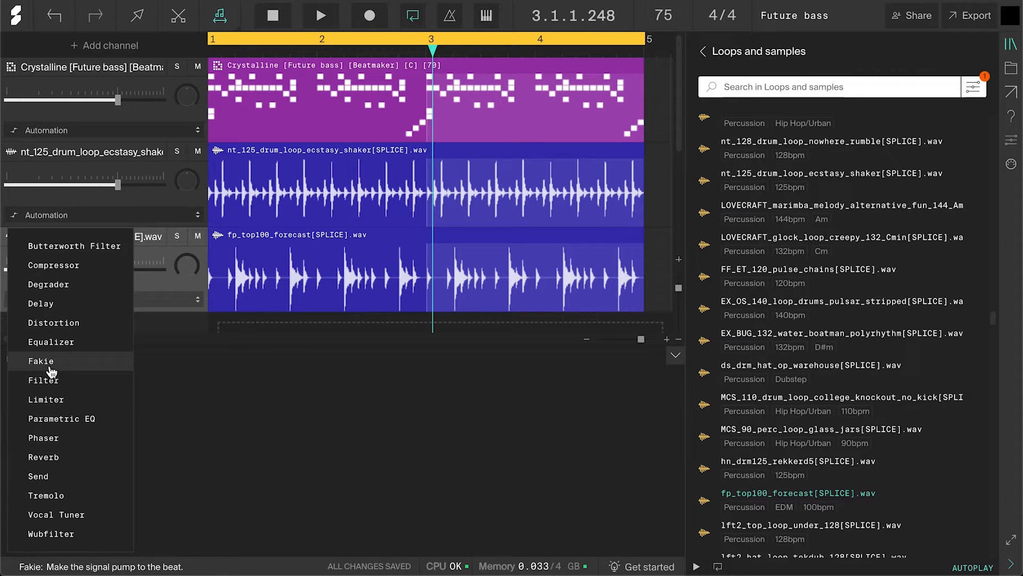
{"action": "left_click", "coordinate": [41, 361]}
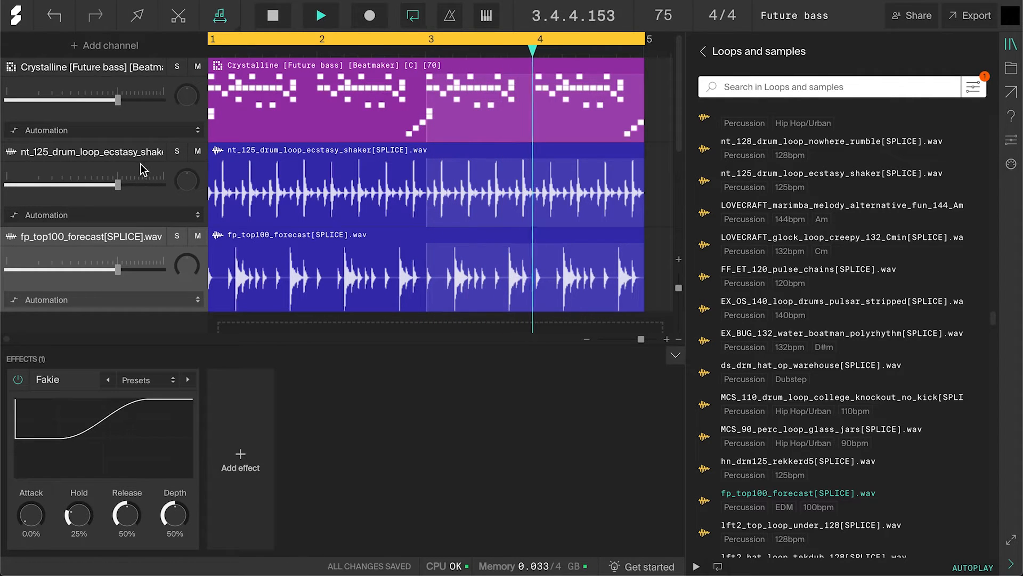
{"action": "left_click_drag", "start_coordinate": [175, 512], "coordinate": [174, 499]}
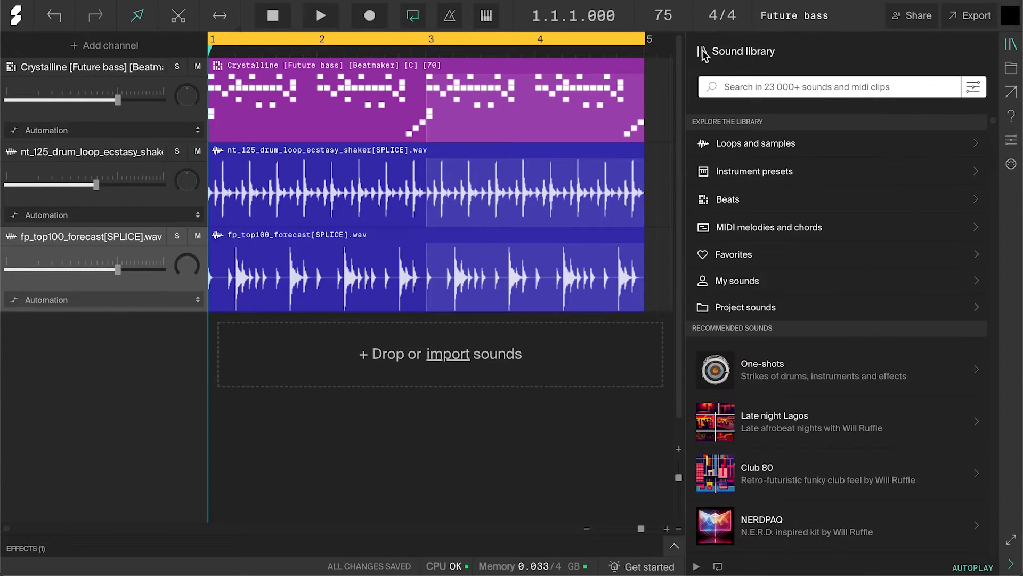
Step: Search MIDI melodies and chords for 'color', add Color Chords 56, and play it
{"action": "left_click", "coordinate": [769, 227]}
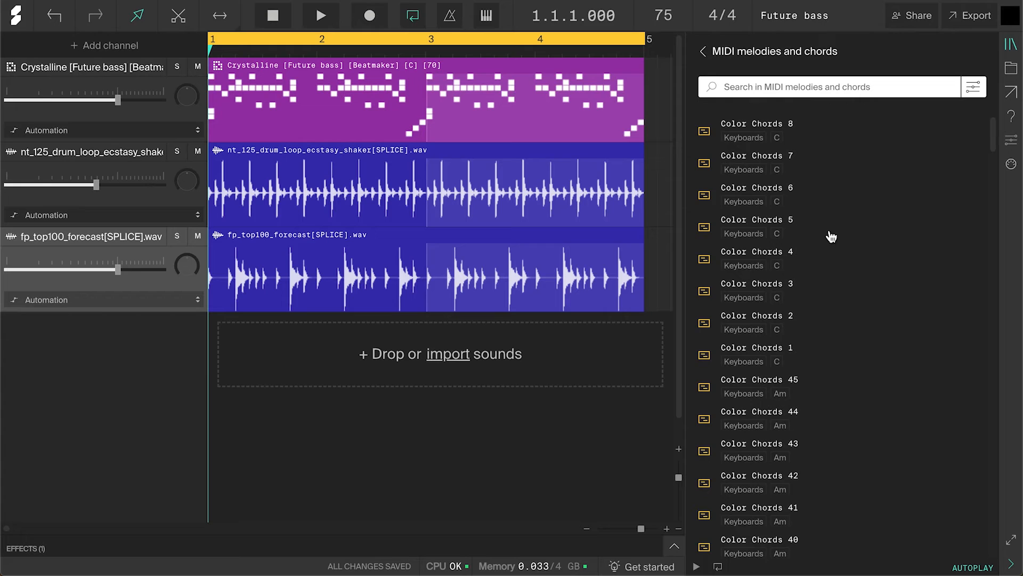
{"action": "type", "text": "c"}
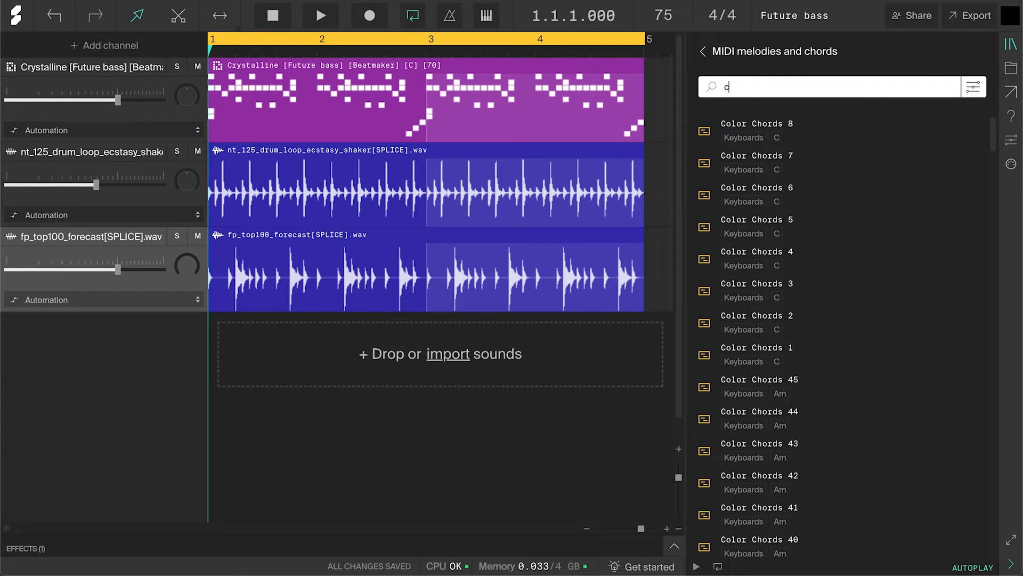
{"action": "type", "text": "olor"}
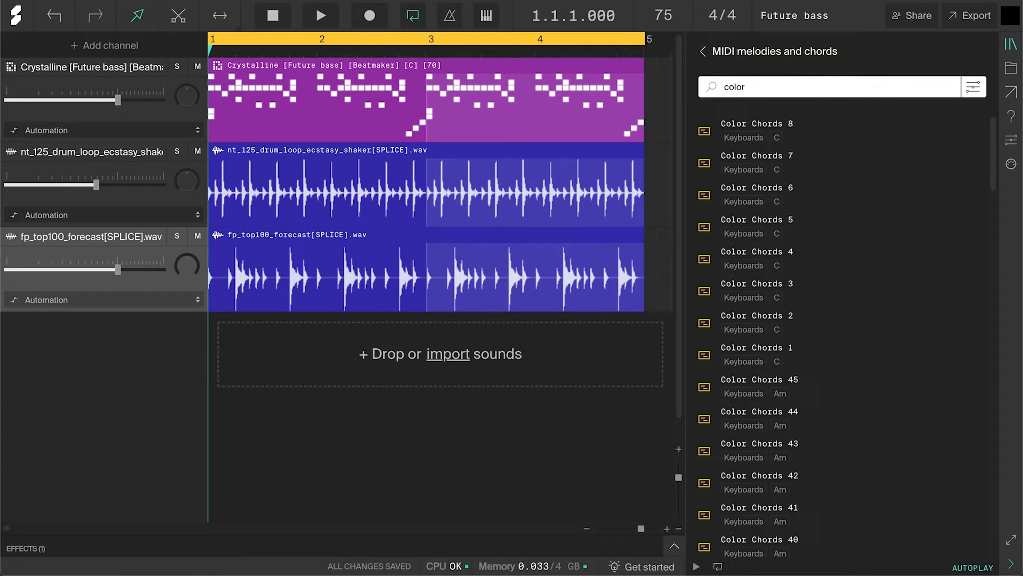
{"action": "scroll", "scroll_direction": "down", "scroll_amount": 3}
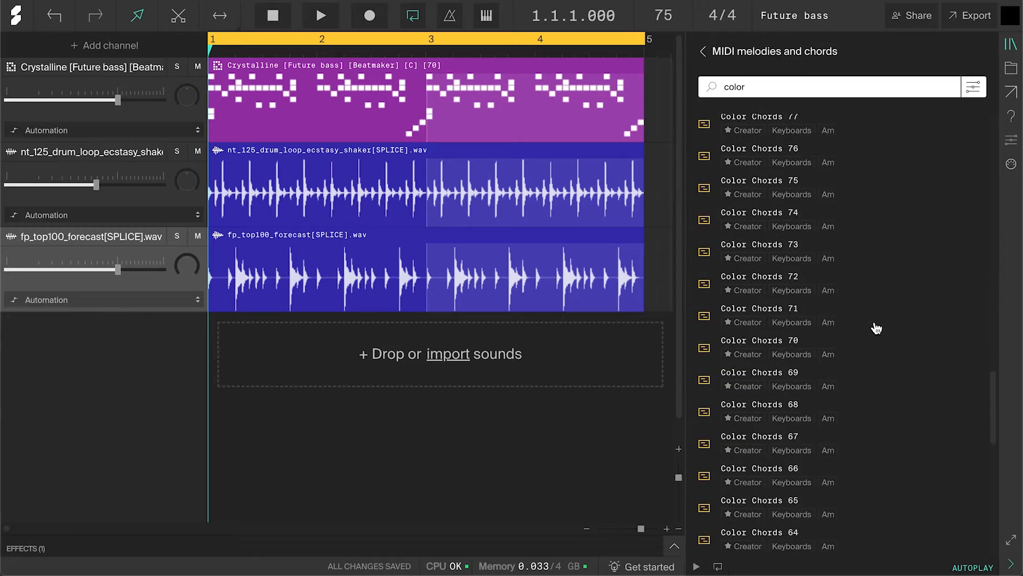
{"action": "scroll", "scroll_direction": "down", "scroll_amount": 3}
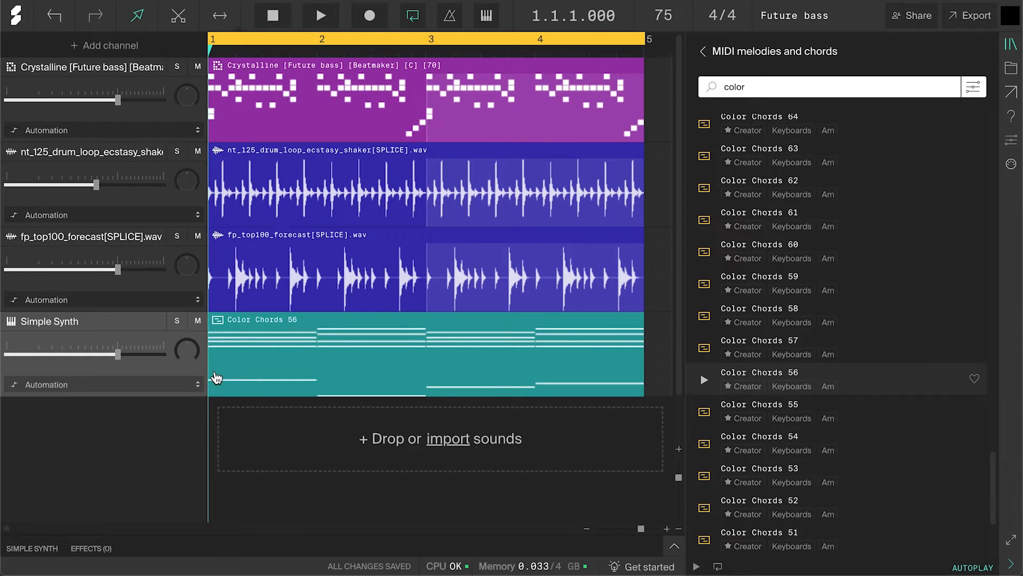
{"action": "left_click", "coordinate": [320, 15]}
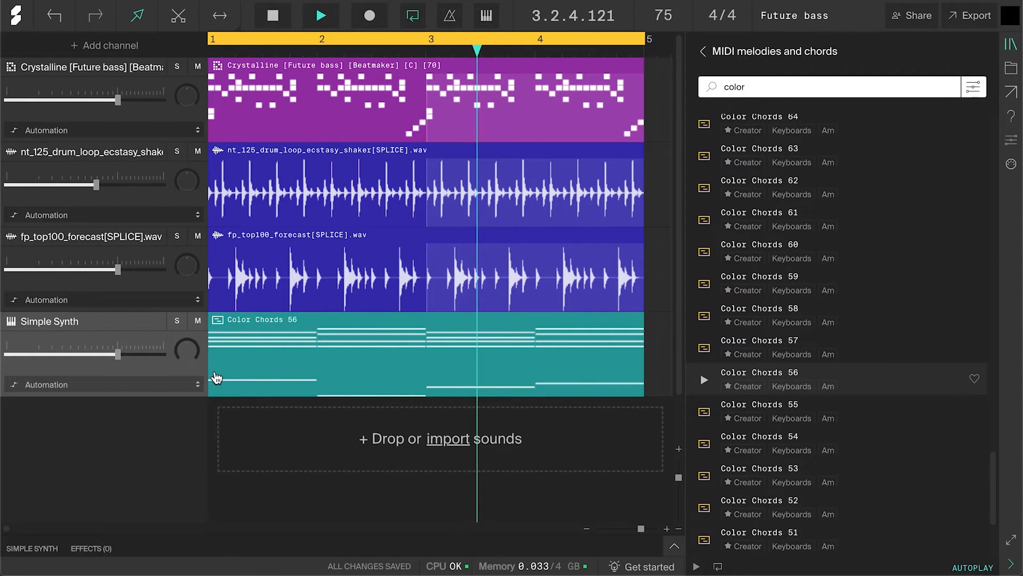
{"action": "left_click", "coordinate": [319, 15]}
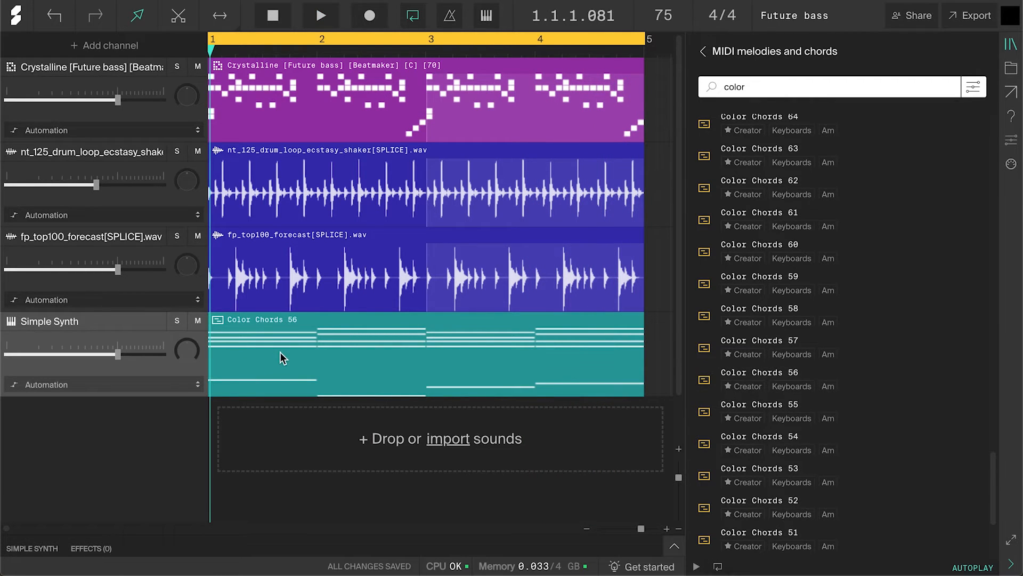
Step: Reshape the Color Chords 56 notes into short stabs, play them, and close the editor
{"action": "double_click", "coordinate": [425, 352]}
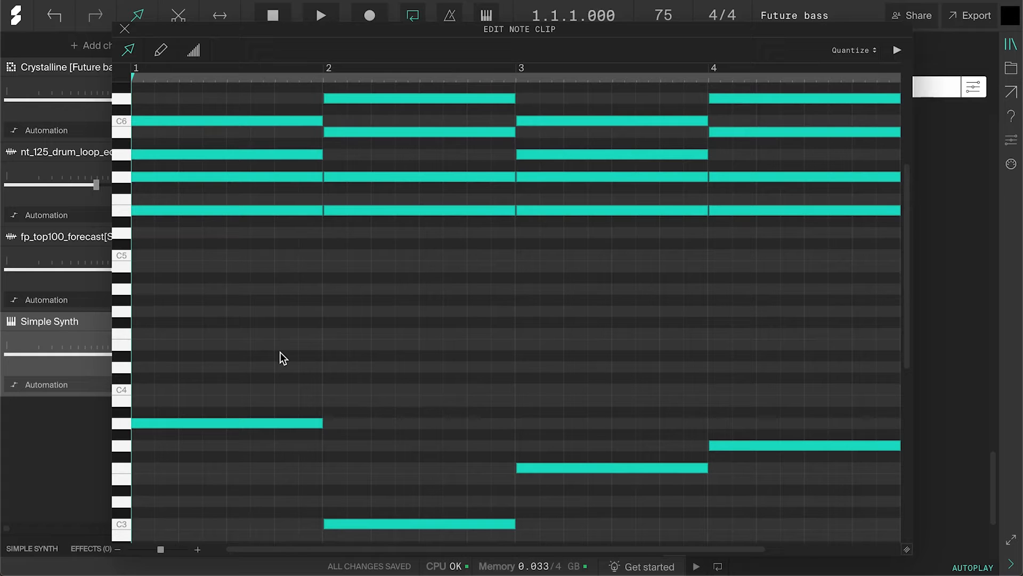
{"action": "mouse_move", "coordinate": [361, 331]}
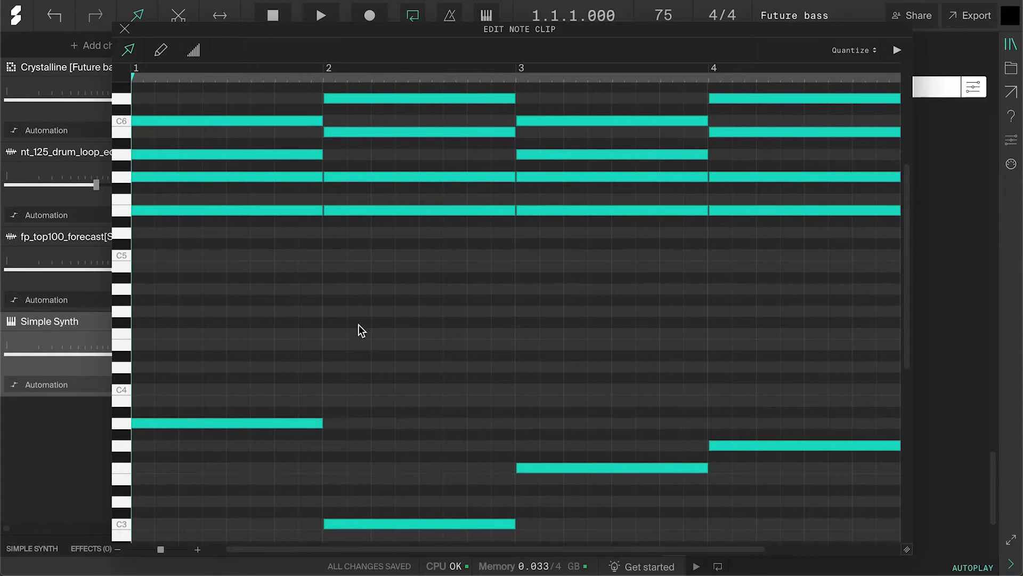
{"action": "left_click", "coordinate": [315, 165]}
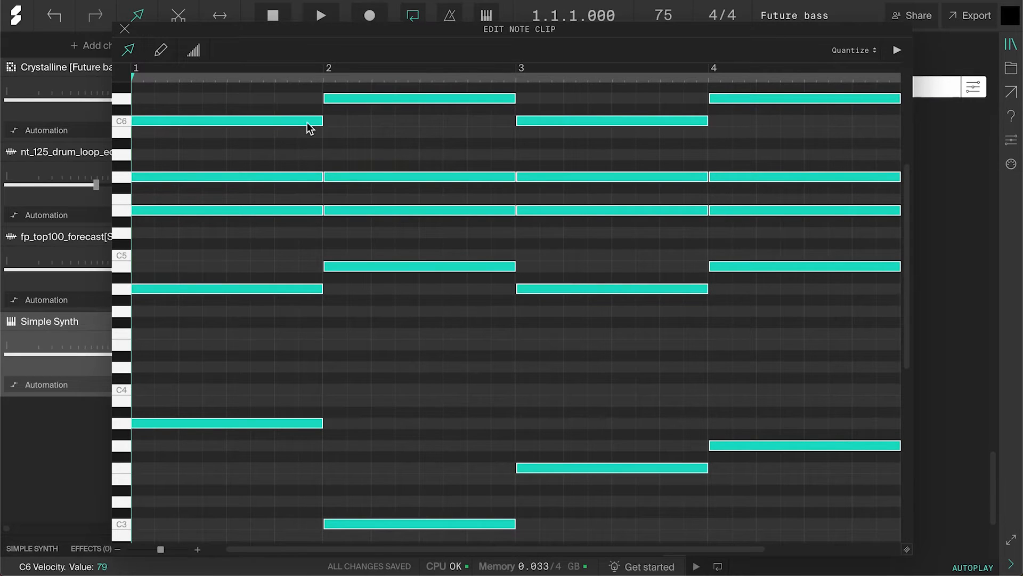
{"action": "mouse_move", "coordinate": [320, 121]}
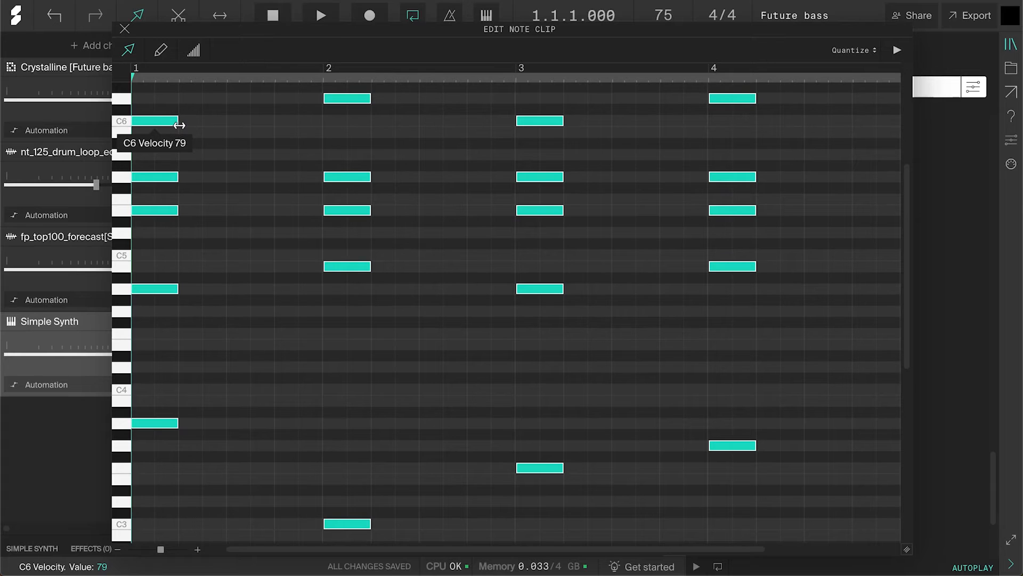
{"action": "left_click", "coordinate": [320, 14]}
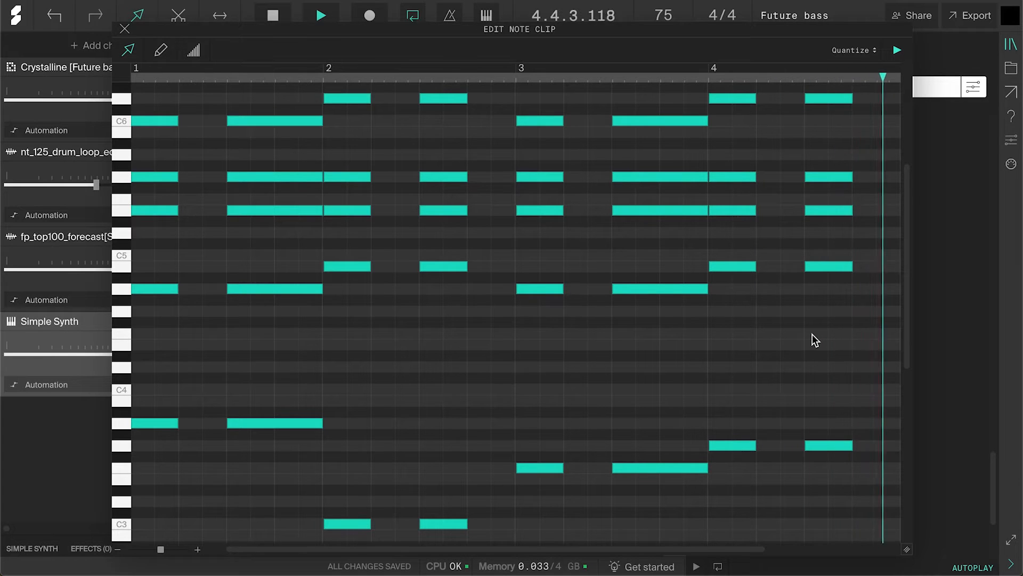
{"action": "left_click", "coordinate": [124, 29]}
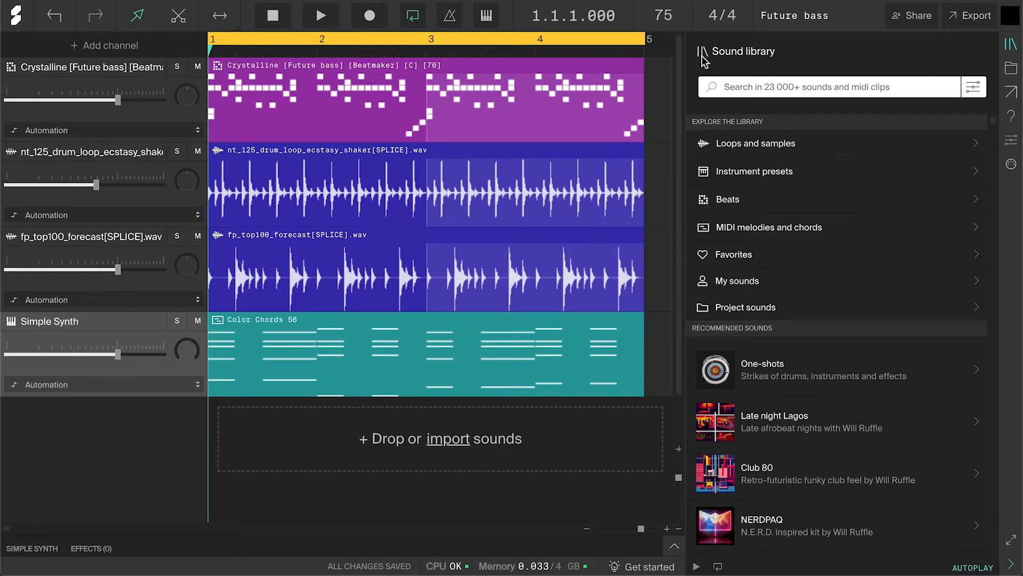
Step: Search presets for 'supersaw' and load Future pad onto the Simple Synth chord channel
{"action": "left_click", "coordinate": [754, 171]}
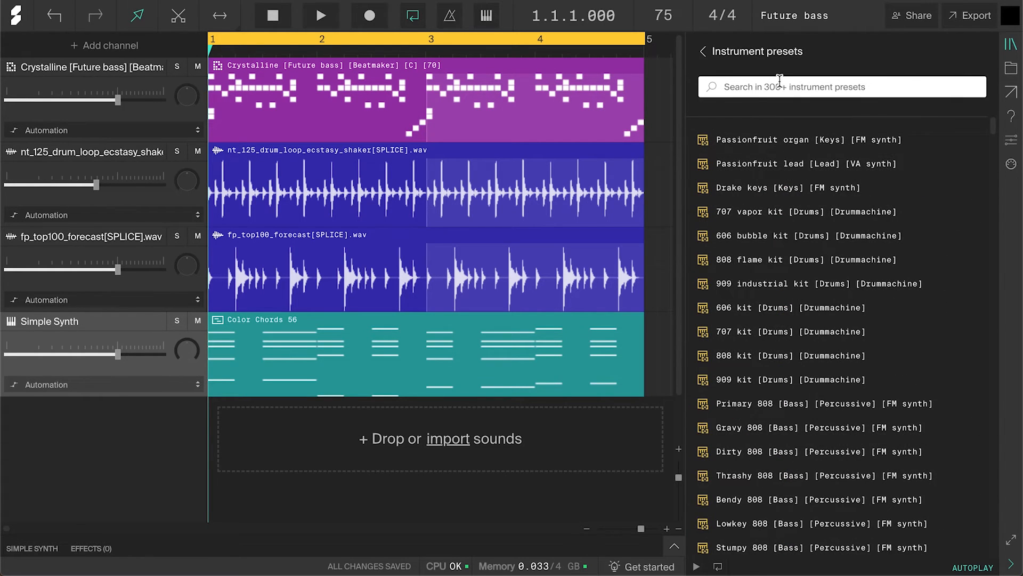
{"action": "type", "text": "supersaw"}
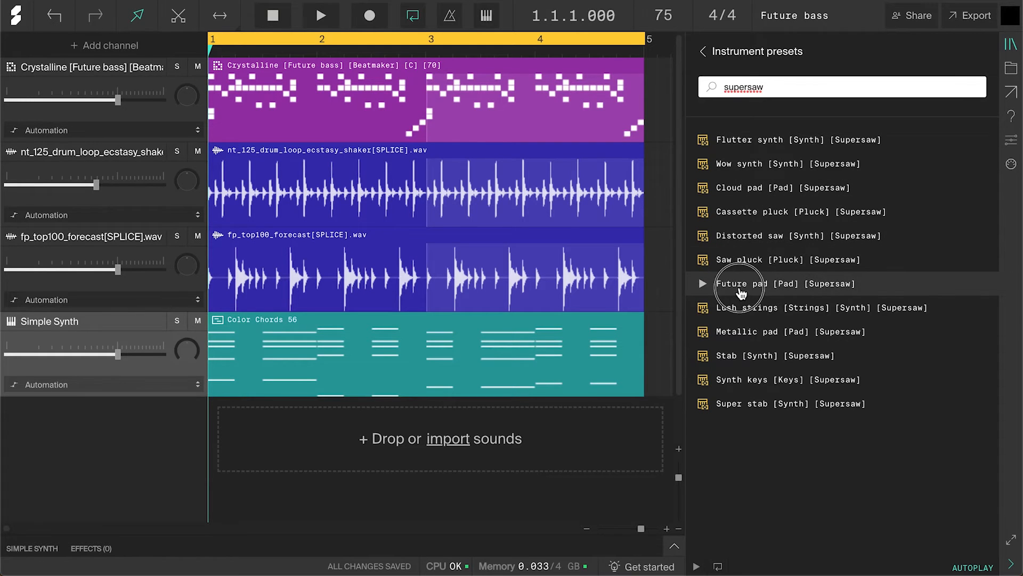
{"action": "left_click_drag", "start_coordinate": [740, 283], "coordinate": [137, 343]}
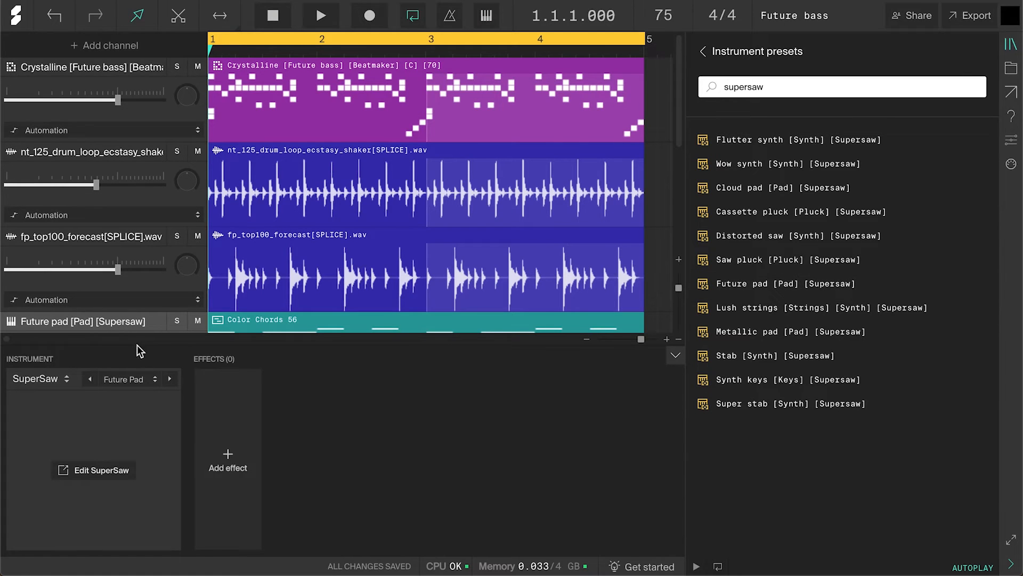
{"action": "left_click", "coordinate": [228, 459]}
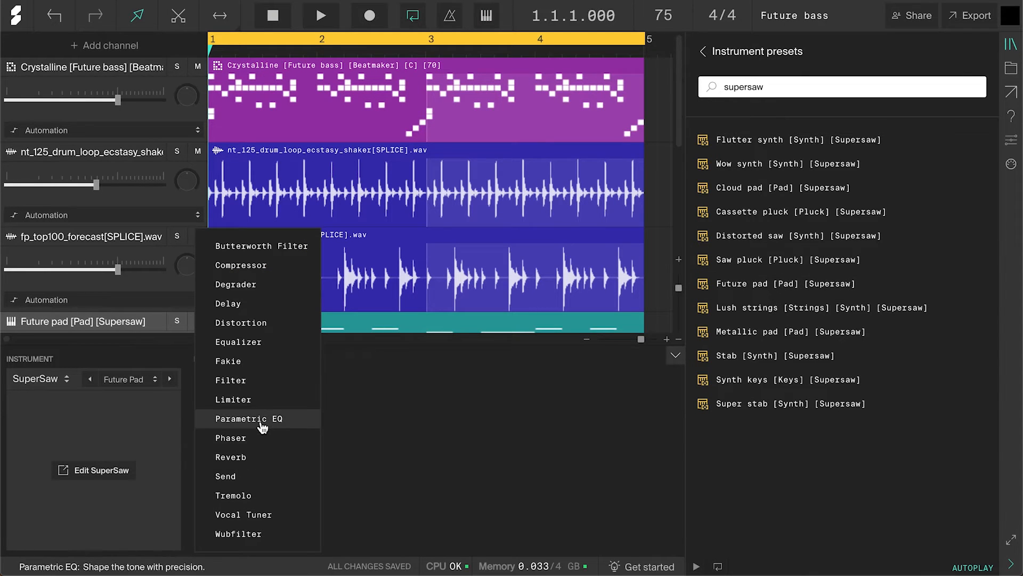
Step: Add a Parametric EQ: 105 Hz low cut, dip near 289 Hz, +3.4 dB highs
{"action": "left_click", "coordinate": [249, 419]}
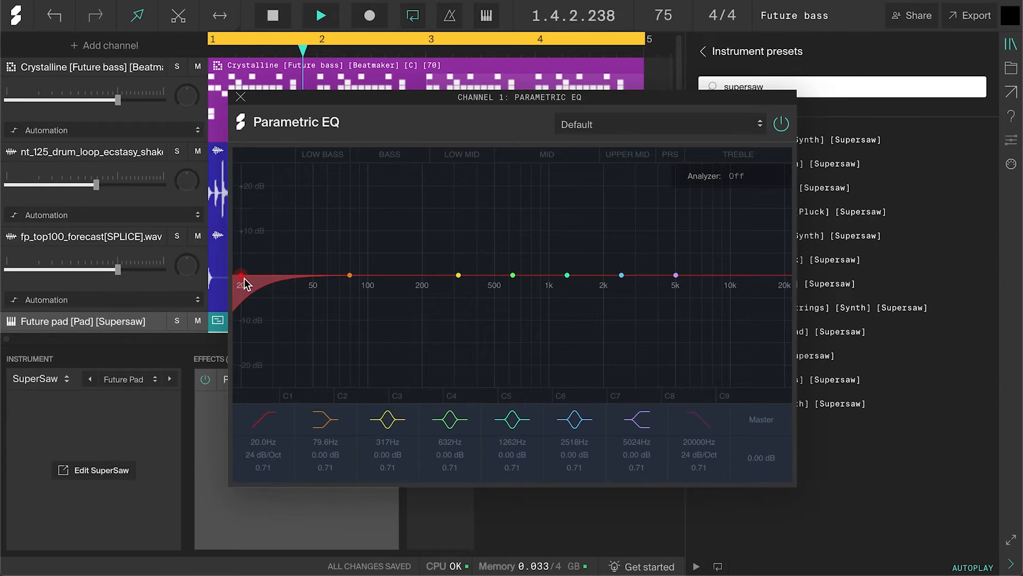
{"action": "left_click_drag", "start_coordinate": [241, 273], "coordinate": [372, 273]}
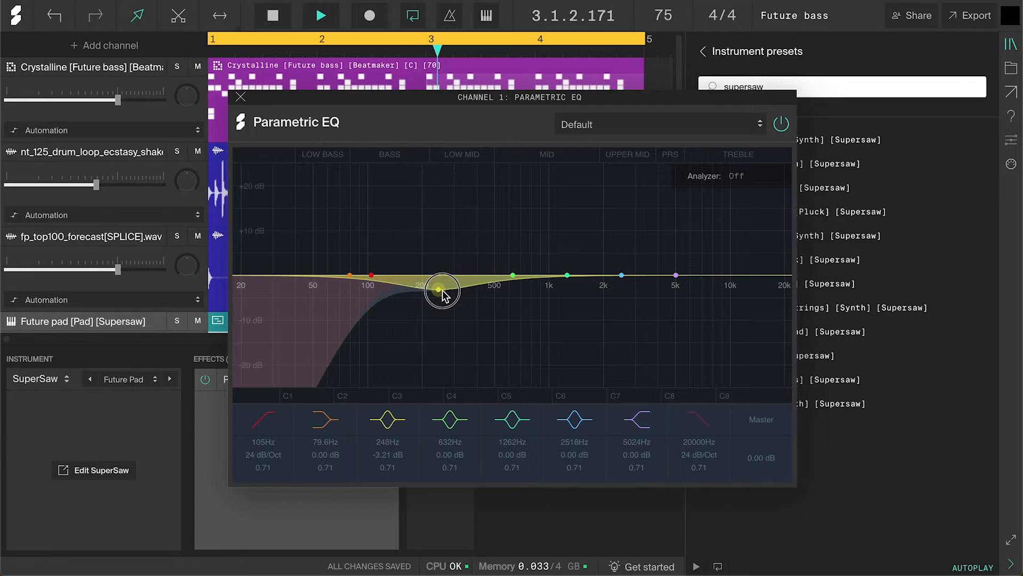
{"action": "left_click_drag", "start_coordinate": [441, 291], "coordinate": [450, 290]}
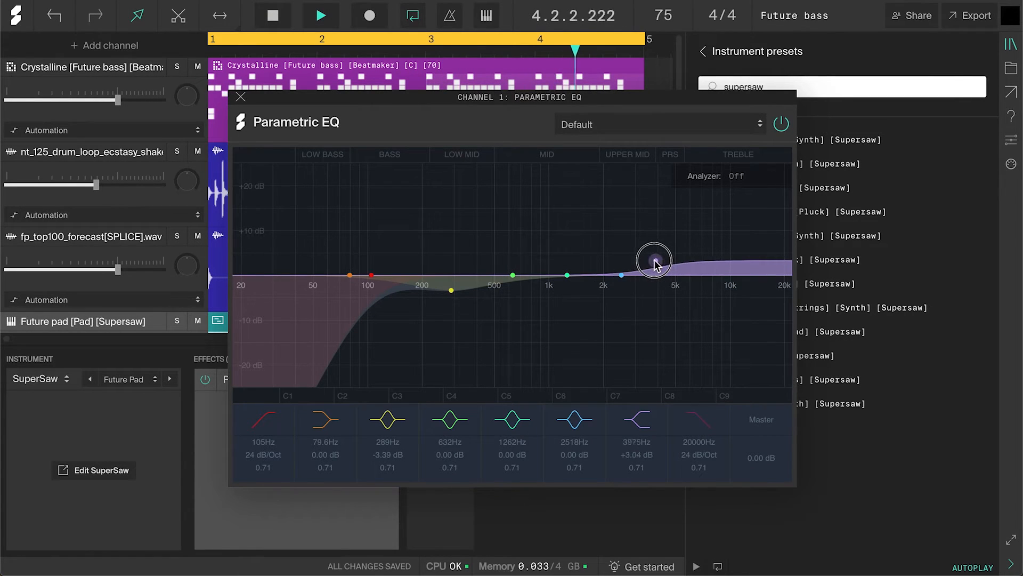
{"action": "left_click_drag", "start_coordinate": [654, 260], "coordinate": [657, 264]}
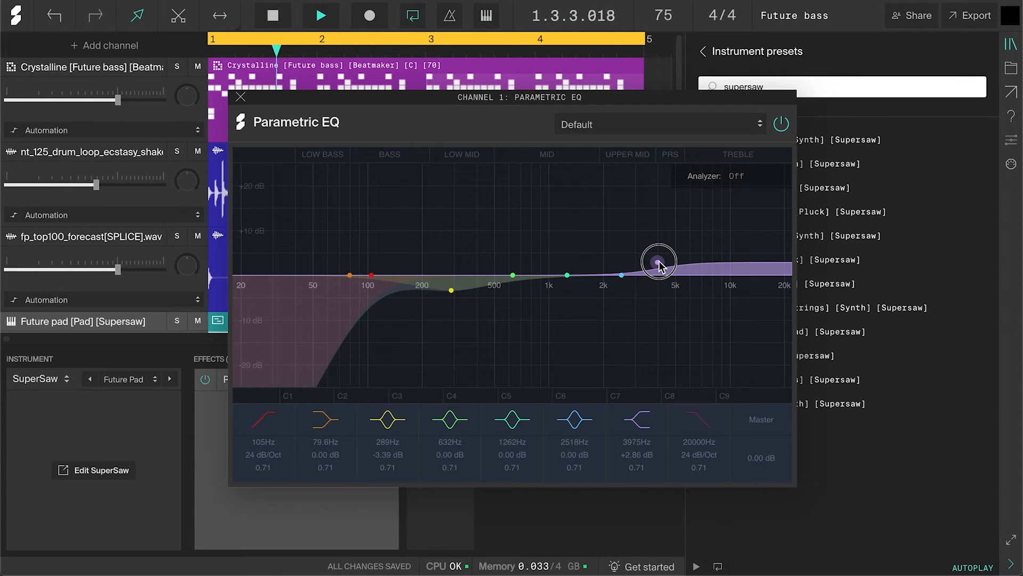
{"action": "left_click_drag", "start_coordinate": [657, 264], "coordinate": [657, 259]}
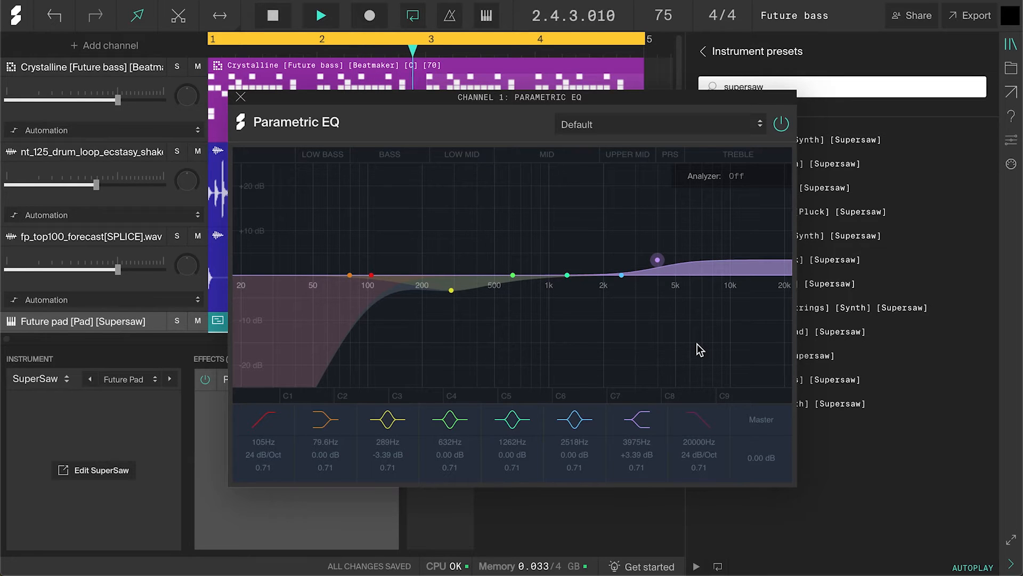
{"action": "left_click", "coordinate": [241, 97]}
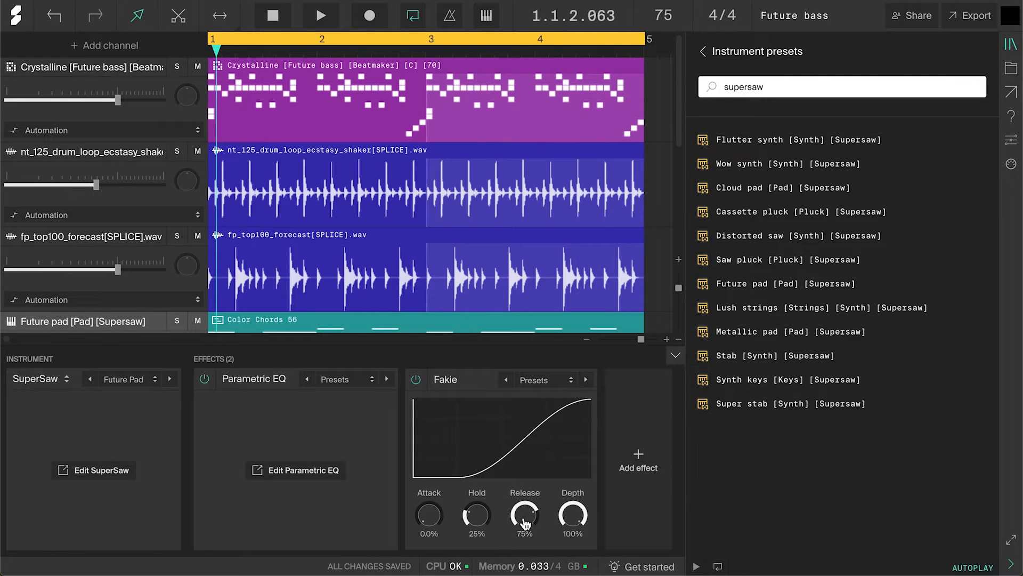
Step: Set the Future pad's Fakie pump release to 75%
{"action": "left_click", "coordinate": [675, 354]}
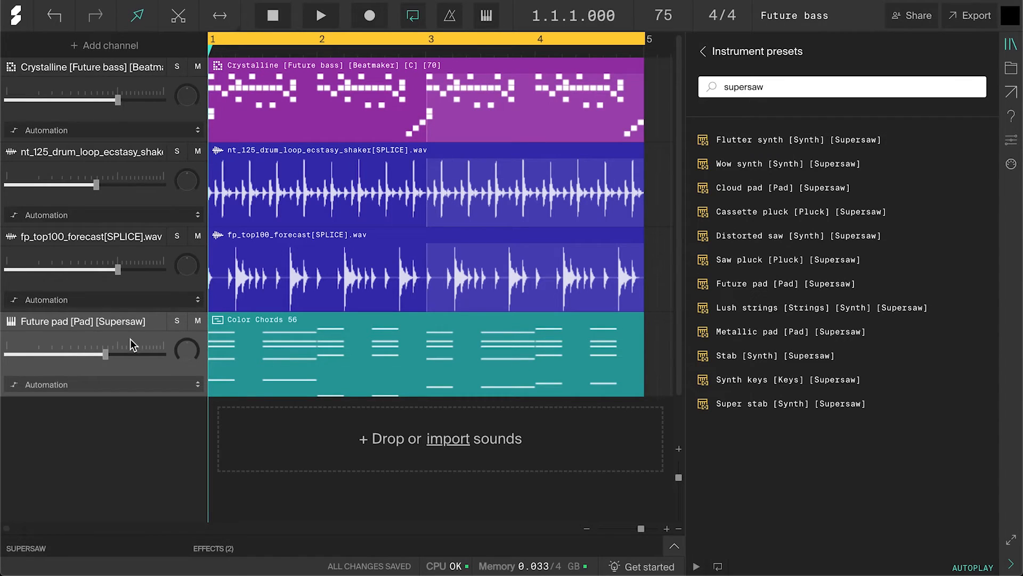
Step: Duplicate the Future pad channel and scroll the instrument presets for a lead sound
{"action": "right_click", "coordinate": [76, 321]}
{"action": "type", "text": "lead"}
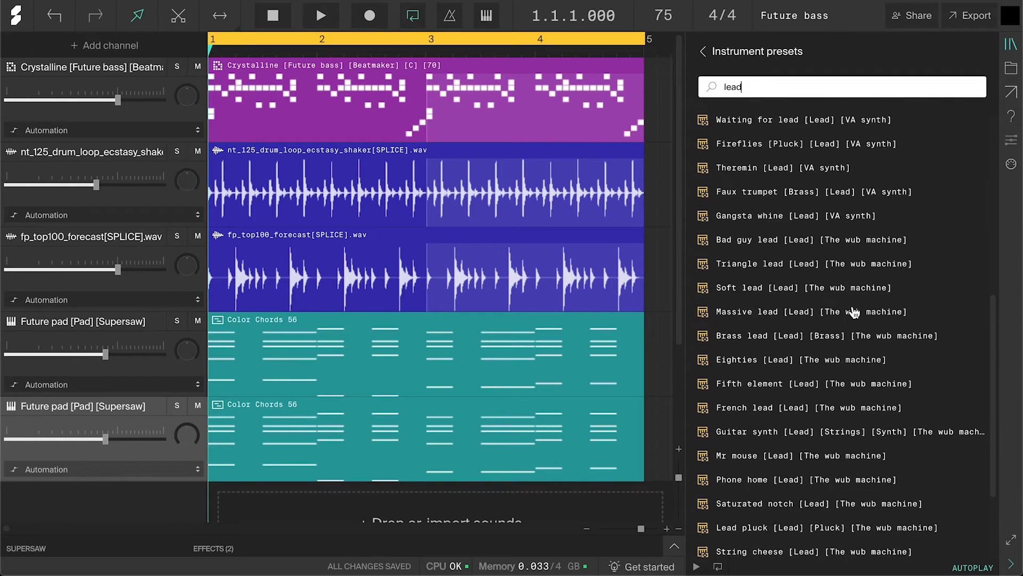
{"action": "scroll", "scroll_direction": "down", "scroll_amount": 3}
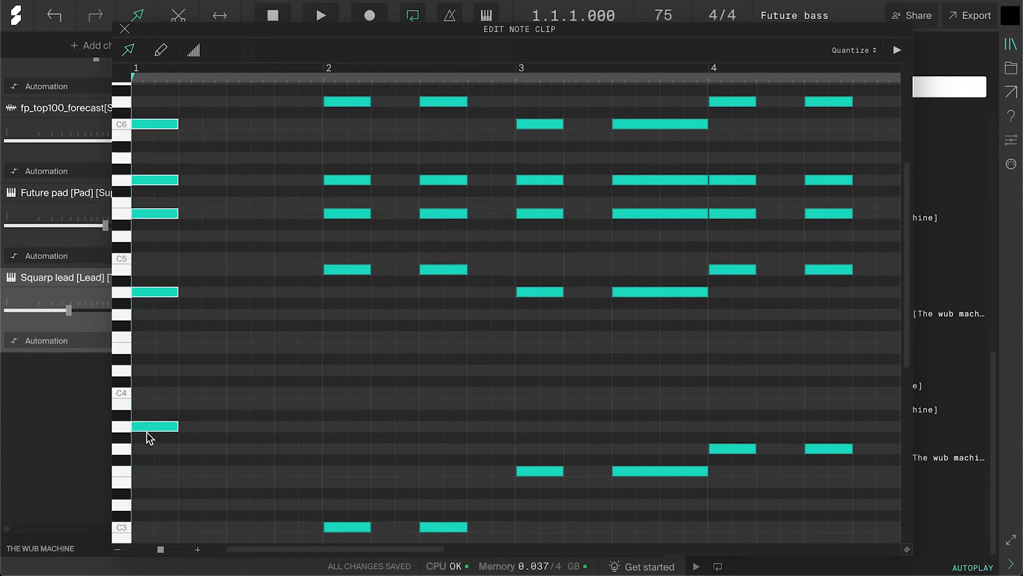
Step: Box-select all chords after the first in the Squarp lead clip and delete them
{"action": "left_click_drag", "start_coordinate": [153, 426], "coordinate": [202, 427]}
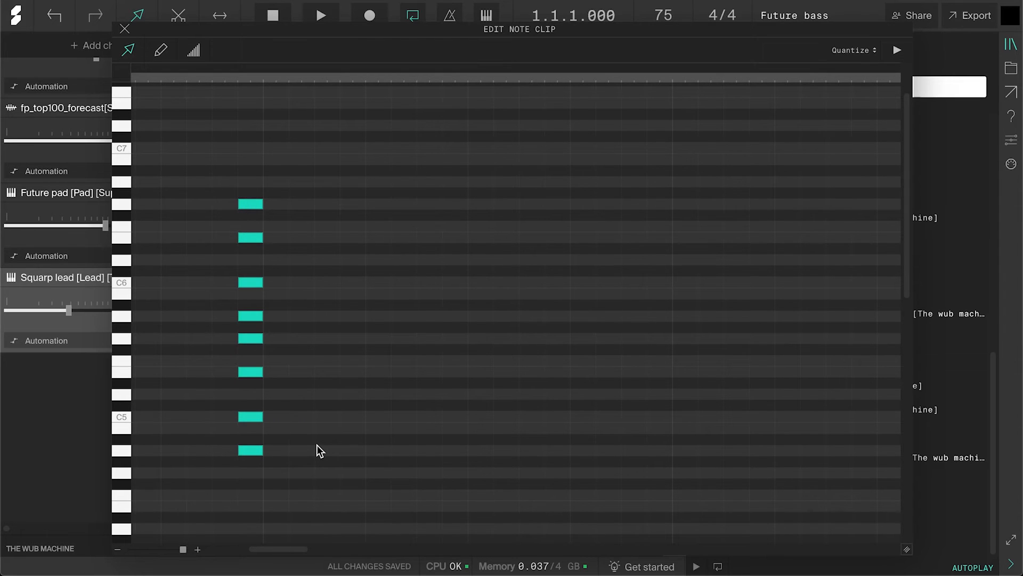
Step: Pencil in rising and falling arpeggio notes, then delete the original chord column
{"action": "left_click", "coordinate": [302, 416]}
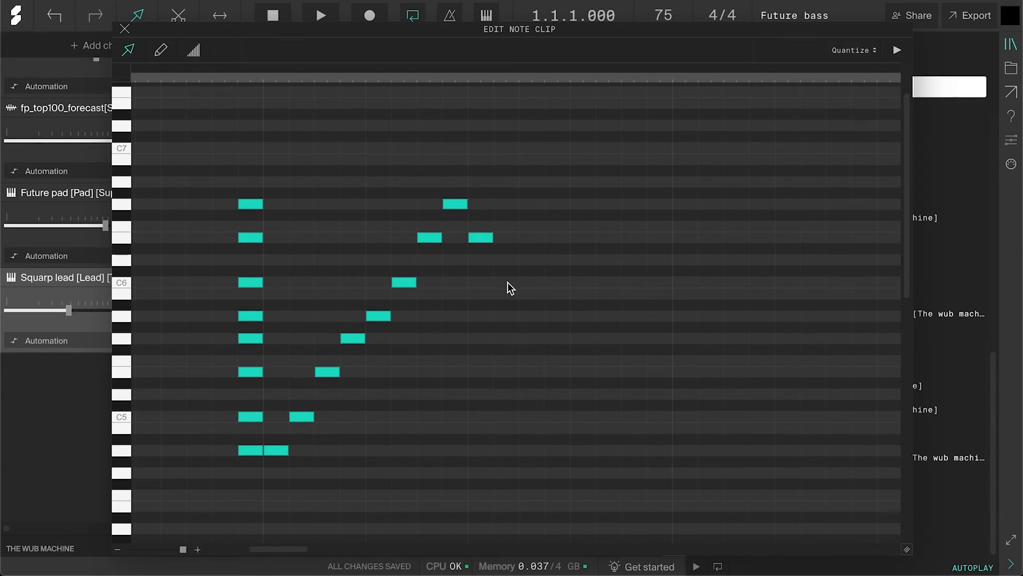
{"action": "left_click", "coordinate": [532, 316]}
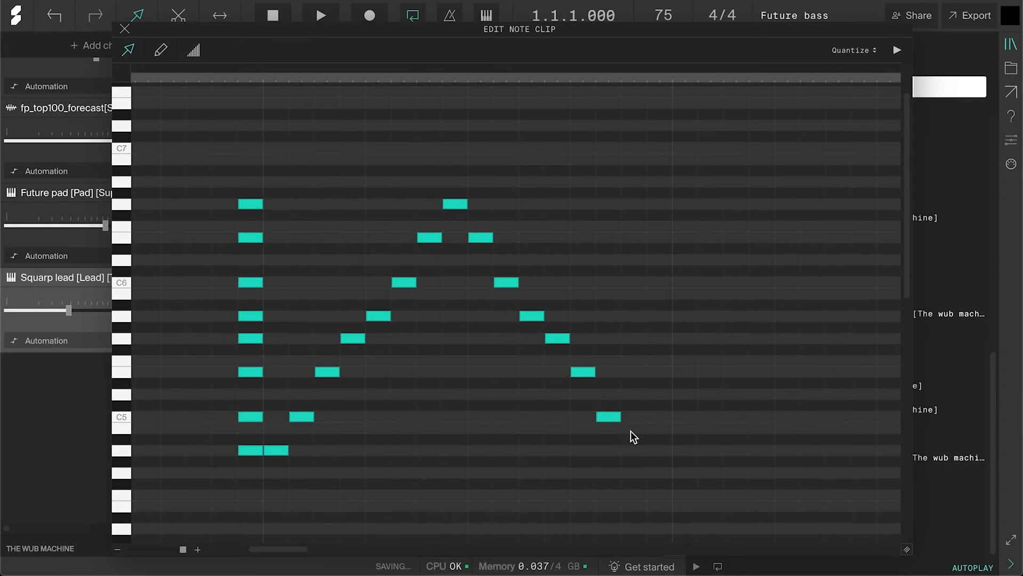
{"action": "left_click", "coordinate": [633, 450]}
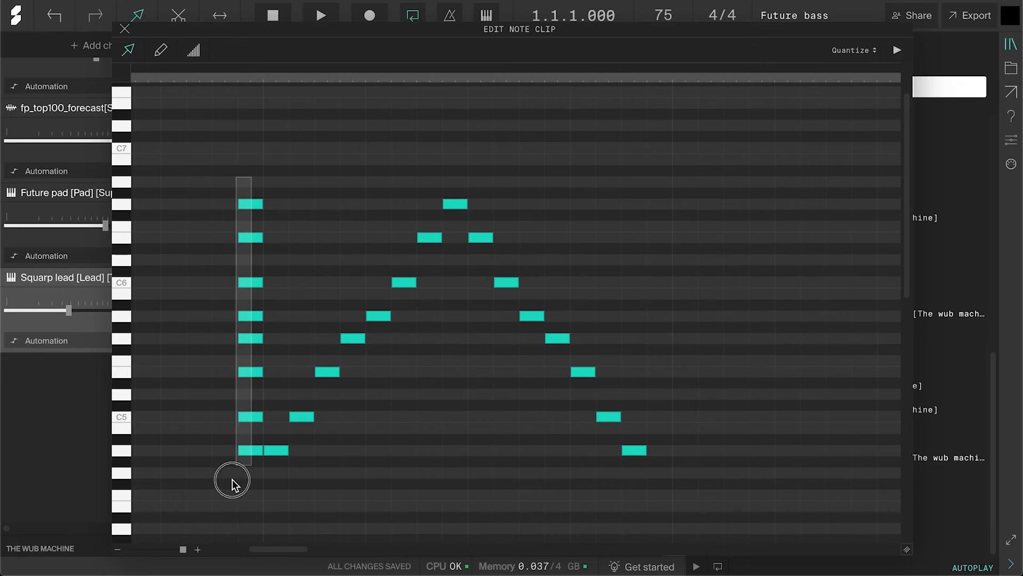
{"action": "left_click", "coordinate": [320, 14]}
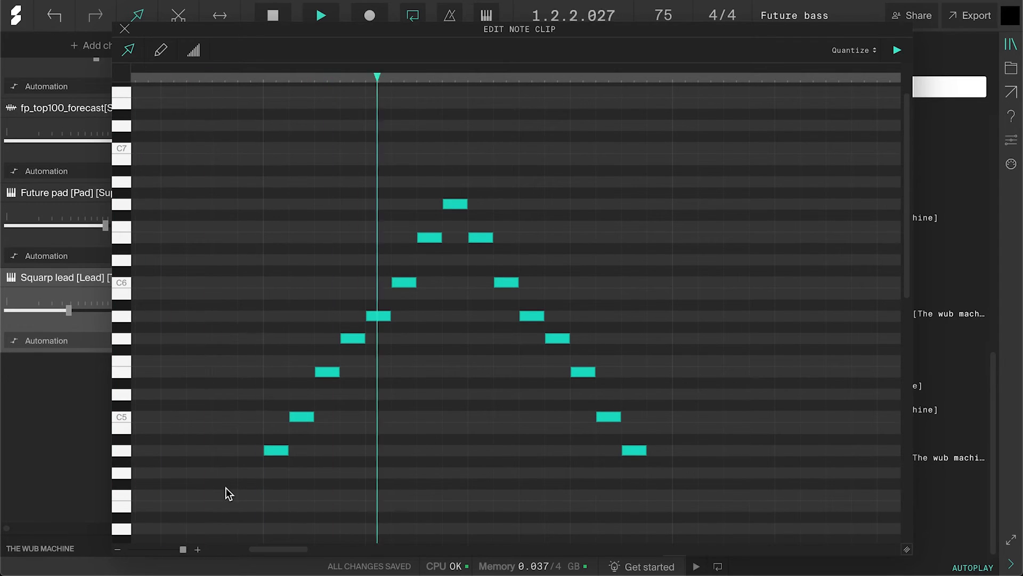
{"action": "left_click", "coordinate": [320, 14]}
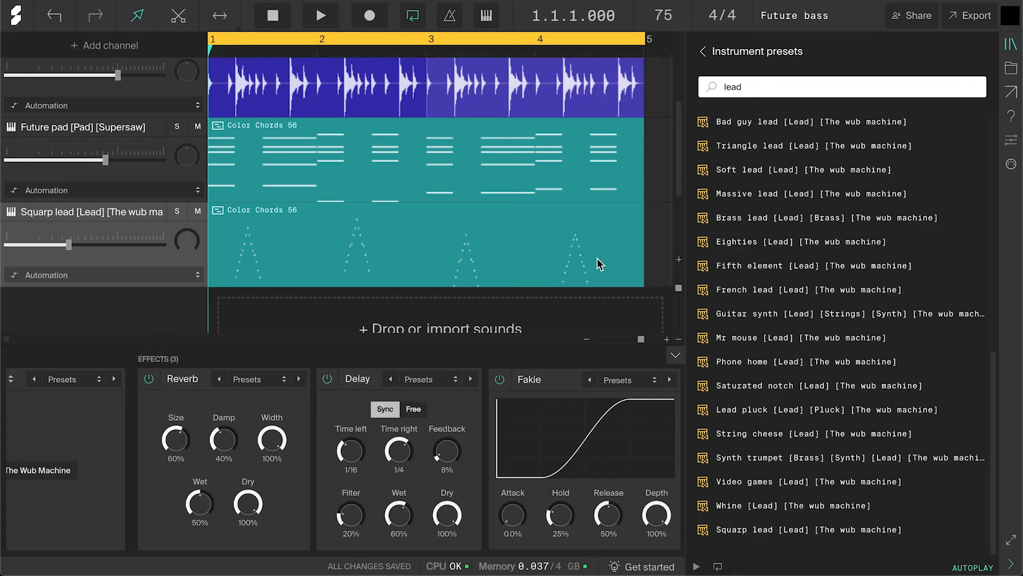
{"action": "mouse_move", "coordinate": [529, 393]}
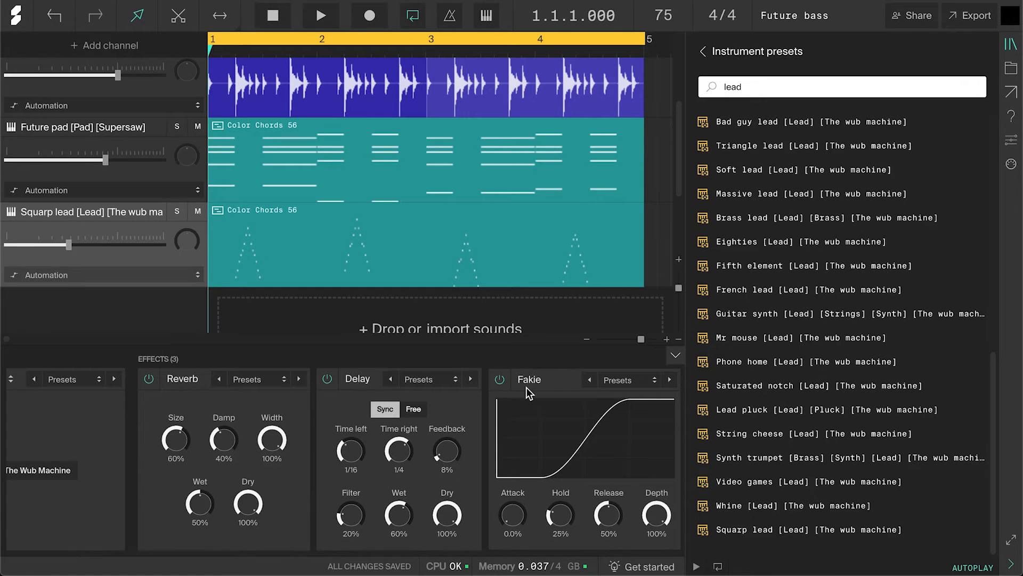
{"action": "left_click", "coordinate": [320, 15]}
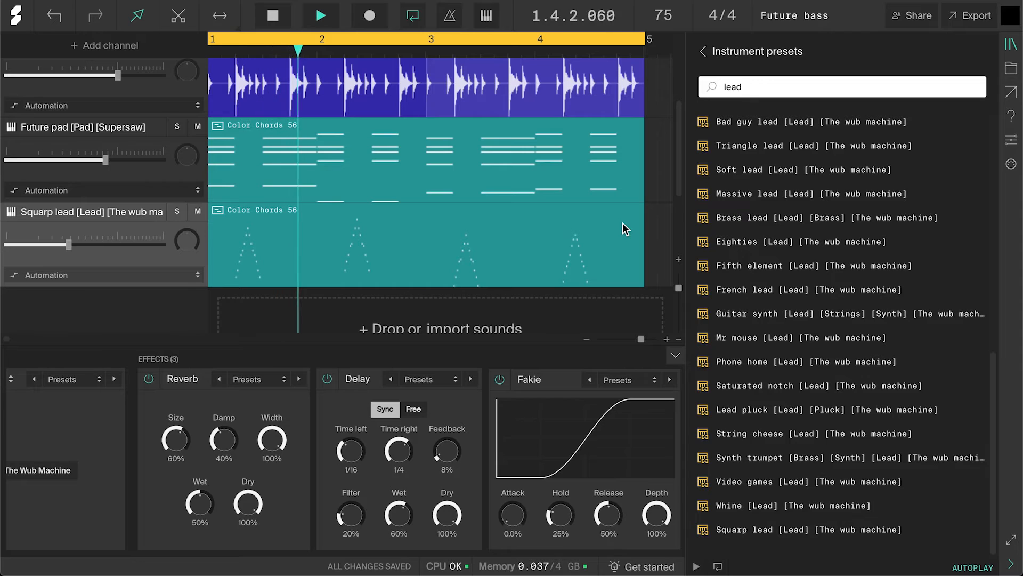
{"action": "left_click", "coordinate": [320, 15]}
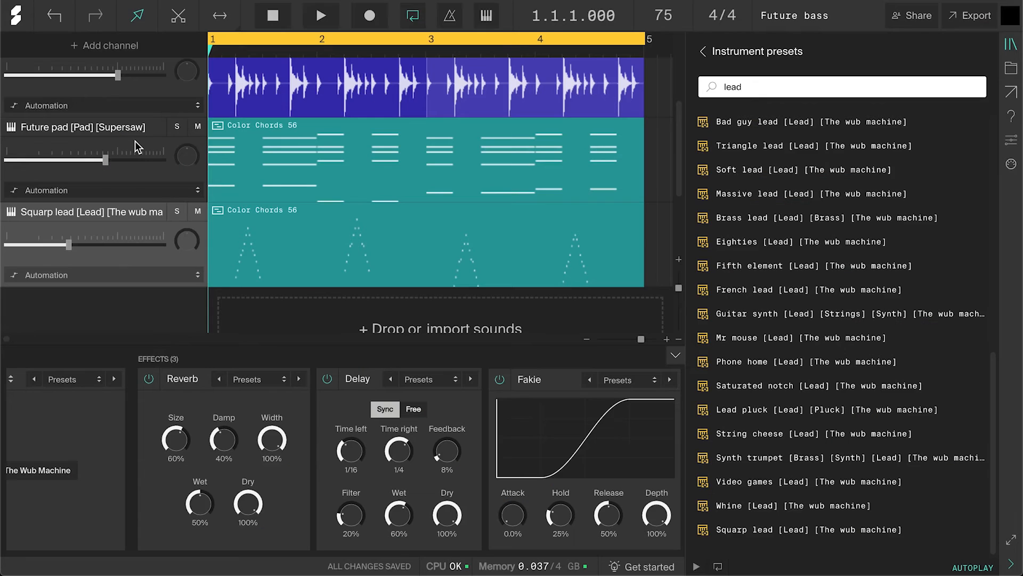
Step: Duplicate the Future pad track and search the instrument presets for 'reese'
{"action": "right_click", "coordinate": [85, 127]}
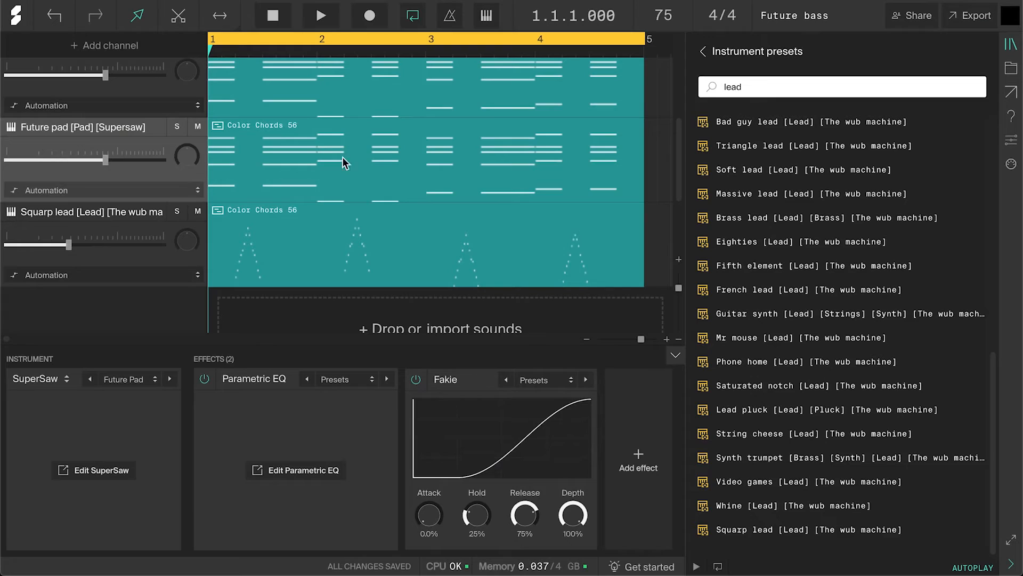
{"action": "left_click", "coordinate": [840, 87]}
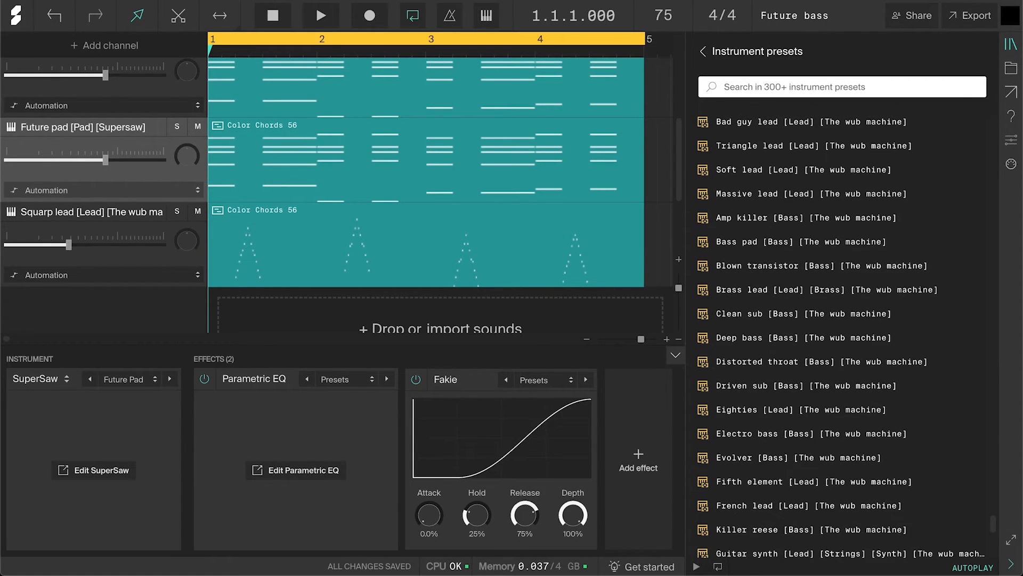
{"action": "type", "text": "reese"}
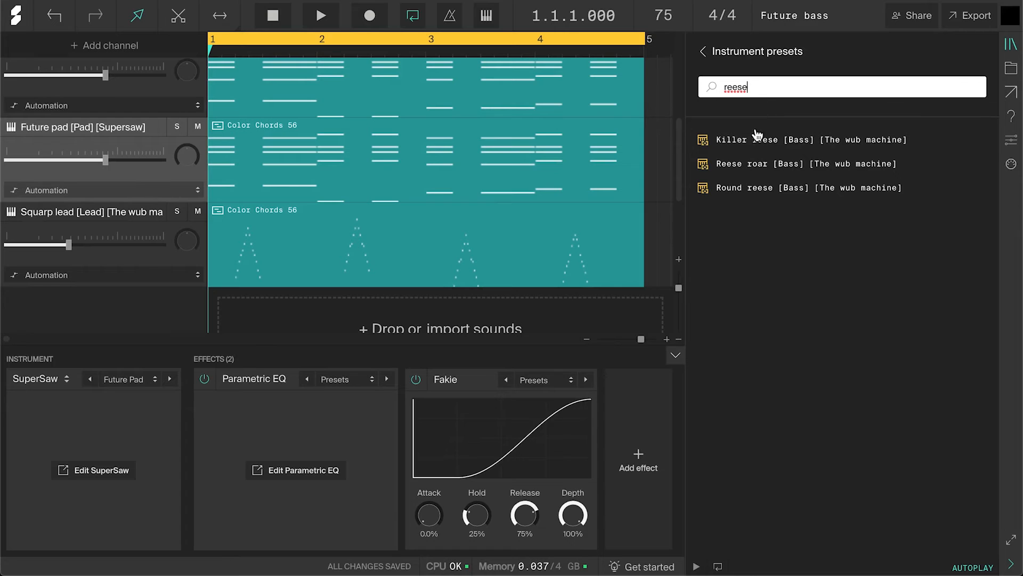
{"action": "mouse_move", "coordinate": [747, 163]}
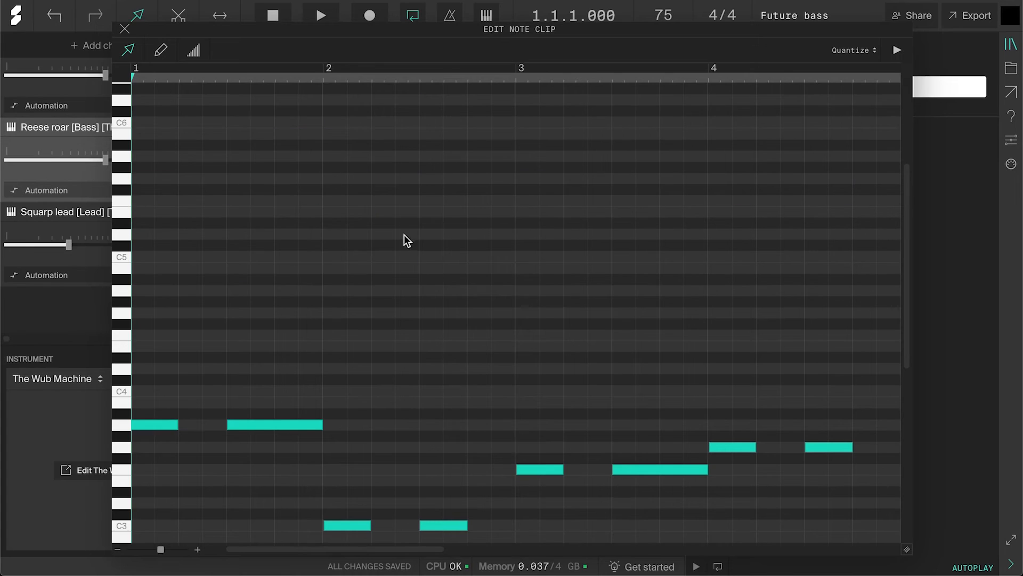
Step: Open the Reese roar clip and raise bar 2's notes in the piano roll
{"action": "left_click", "coordinate": [319, 14]}
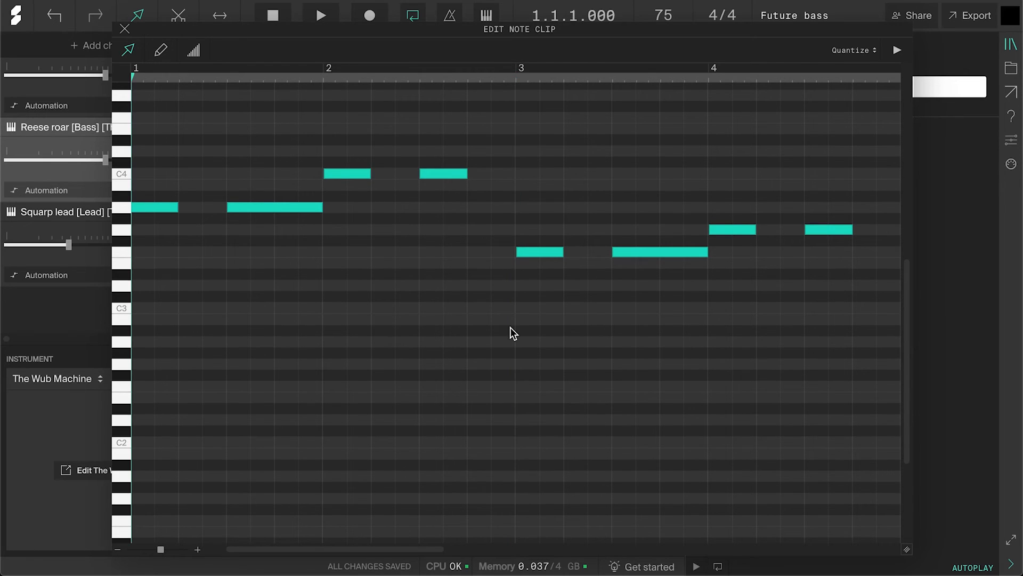
{"action": "left_click", "coordinate": [319, 14]}
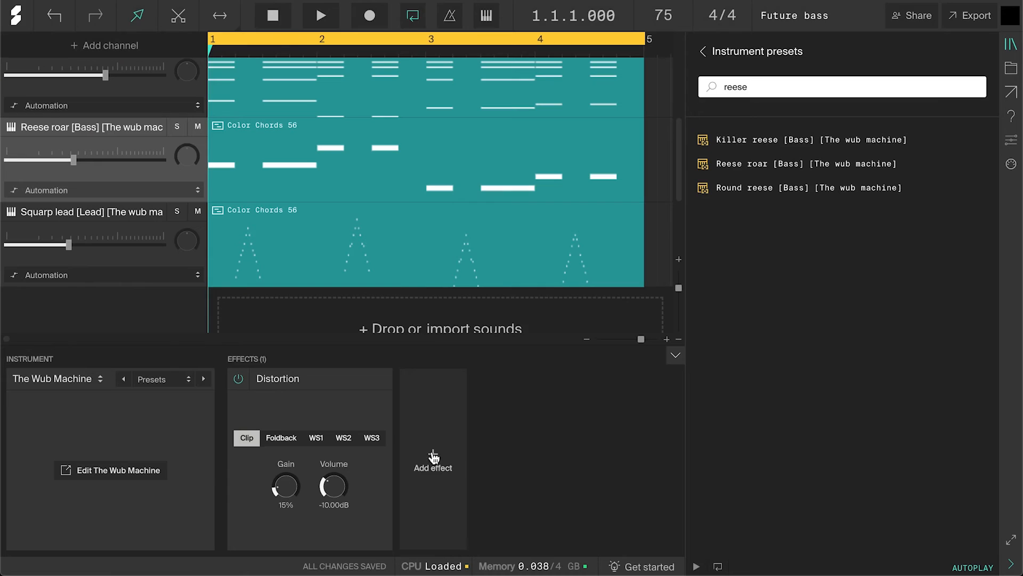
Step: Add a Distortion effect to the Reese roar bass track
{"action": "left_click", "coordinate": [433, 457]}
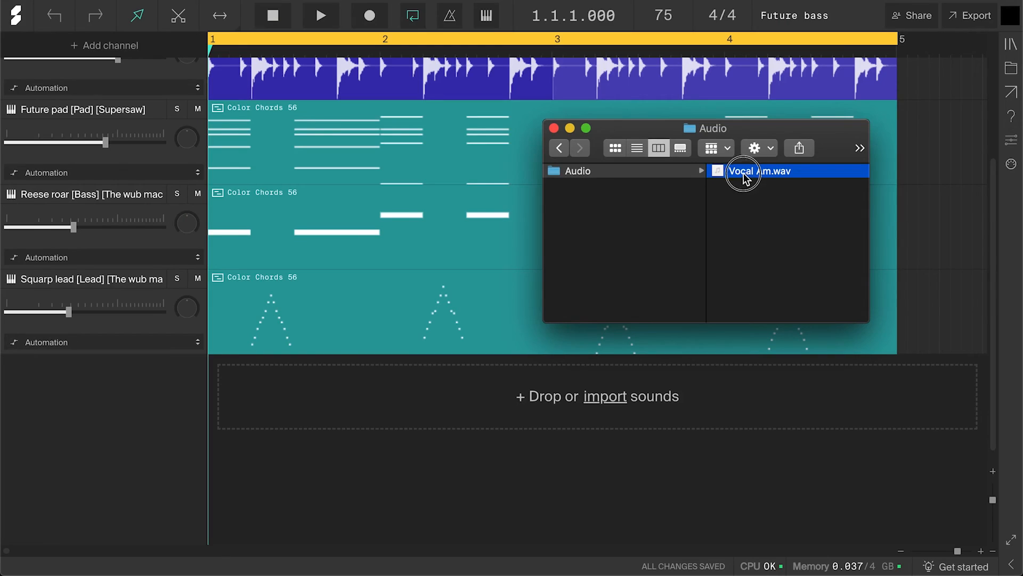
Step: Drop Vocal Am.wav onto a new track, solo it and stop playback
{"action": "left_click_drag", "start_coordinate": [743, 171], "coordinate": [520, 396]}
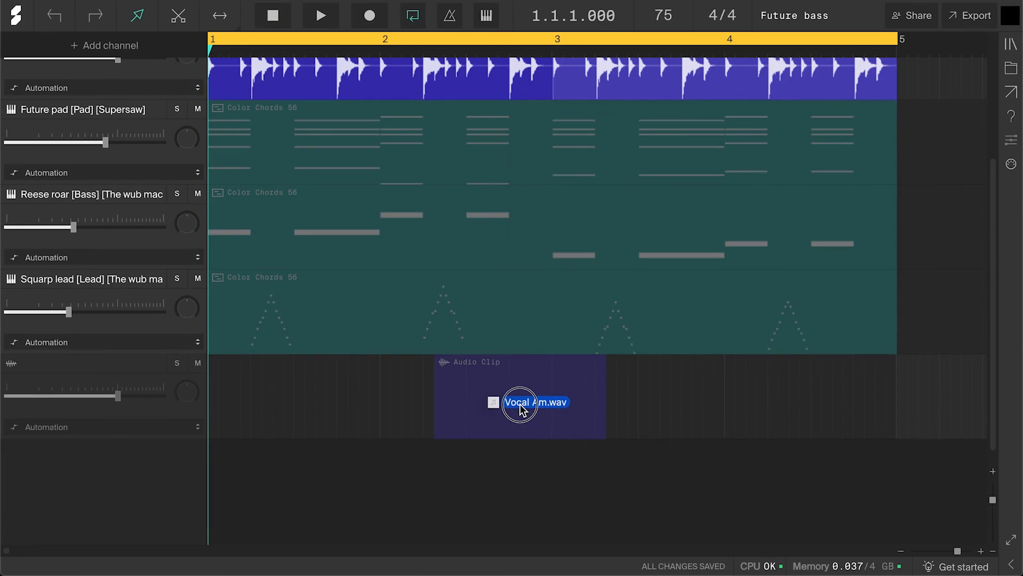
{"action": "left_click_drag", "start_coordinate": [522, 407], "coordinate": [291, 407]}
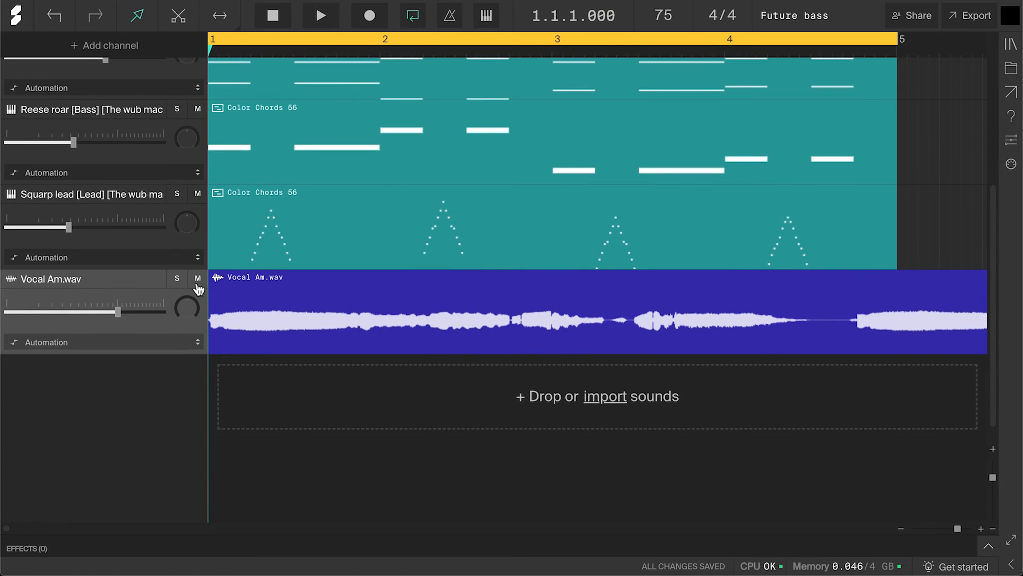
{"action": "left_click", "coordinate": [176, 278]}
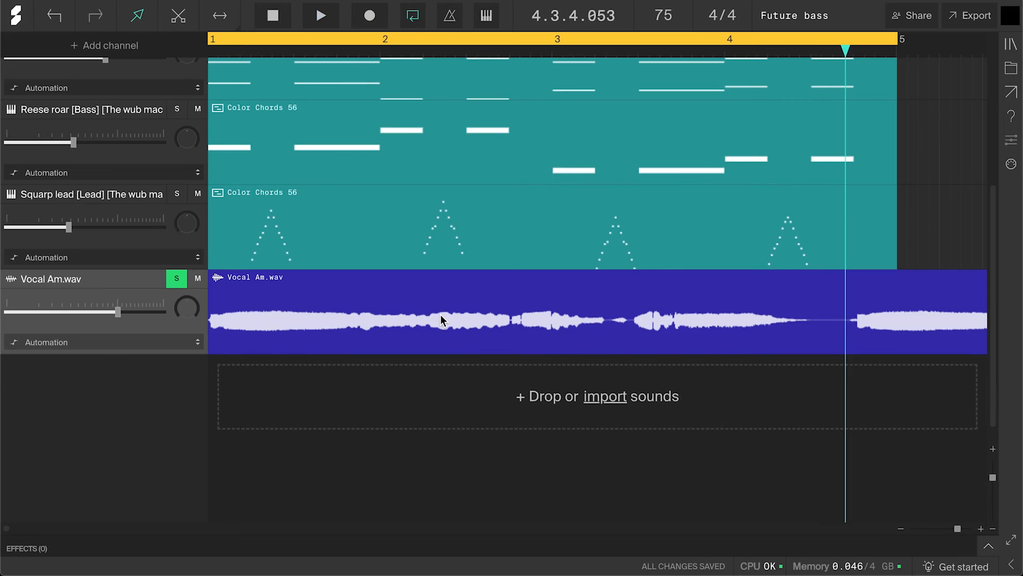
{"action": "left_click", "coordinate": [177, 15]}
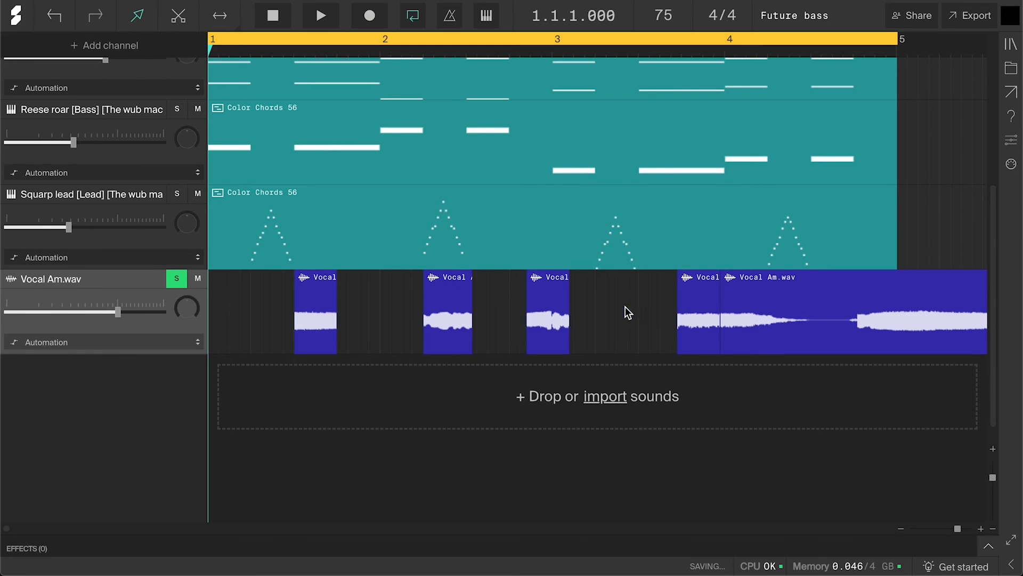
Step: Chop the vocal clip with the cut tool and move the playhead to bar 2
{"action": "left_click", "coordinate": [220, 15]}
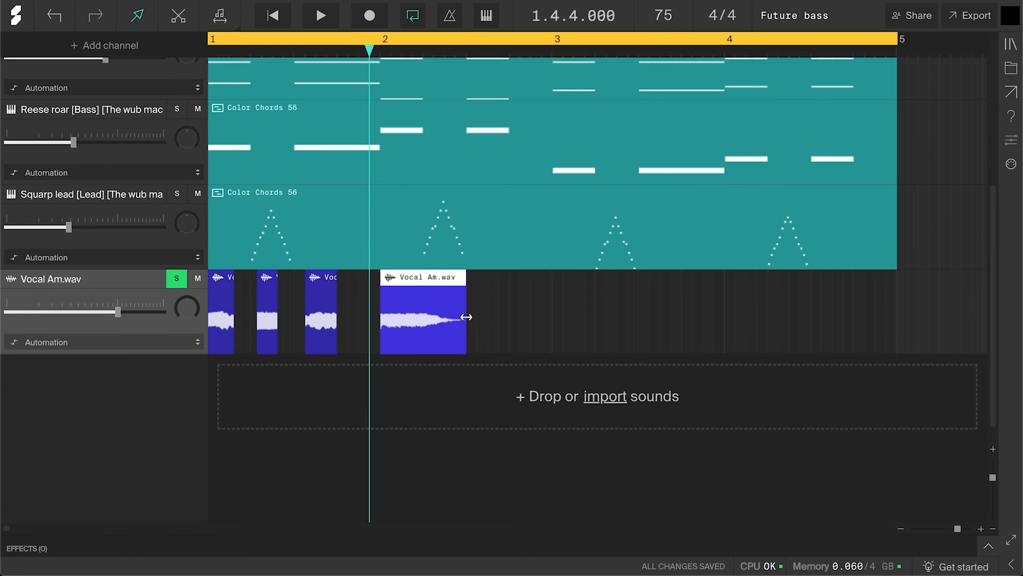
{"action": "left_click", "coordinate": [380, 39]}
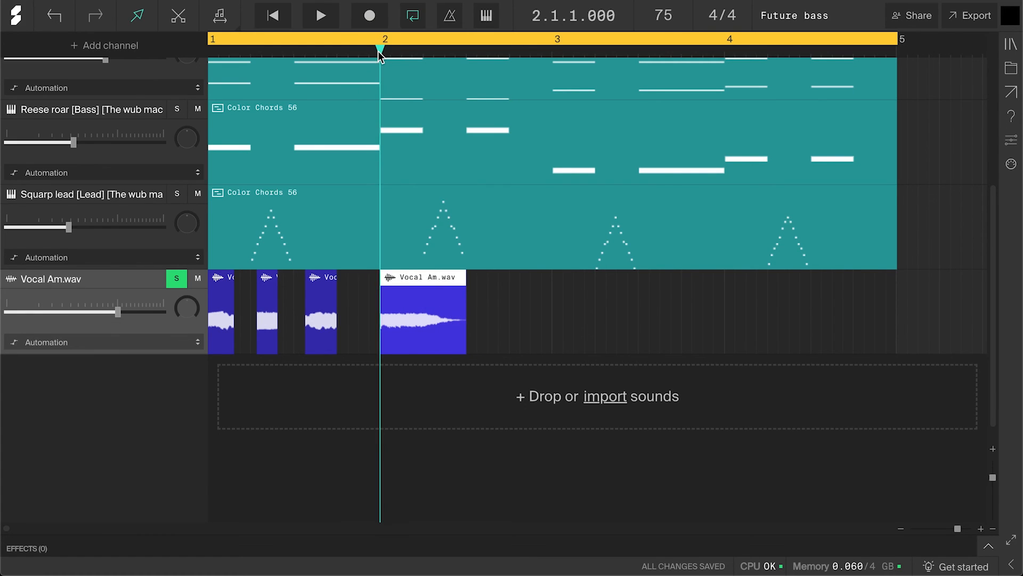
{"action": "left_click", "coordinate": [320, 15]}
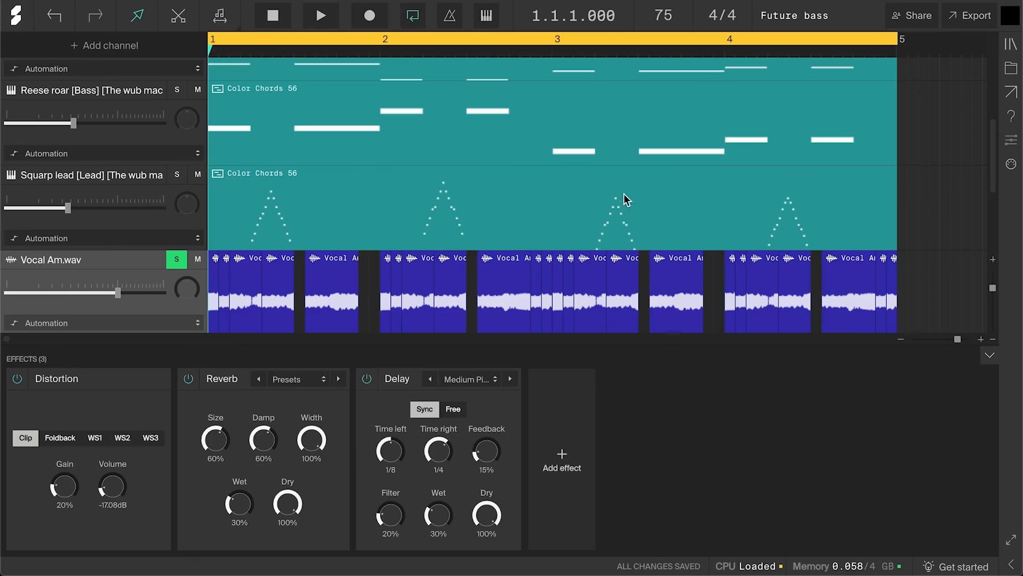
{"action": "mouse_move", "coordinate": [517, 283]}
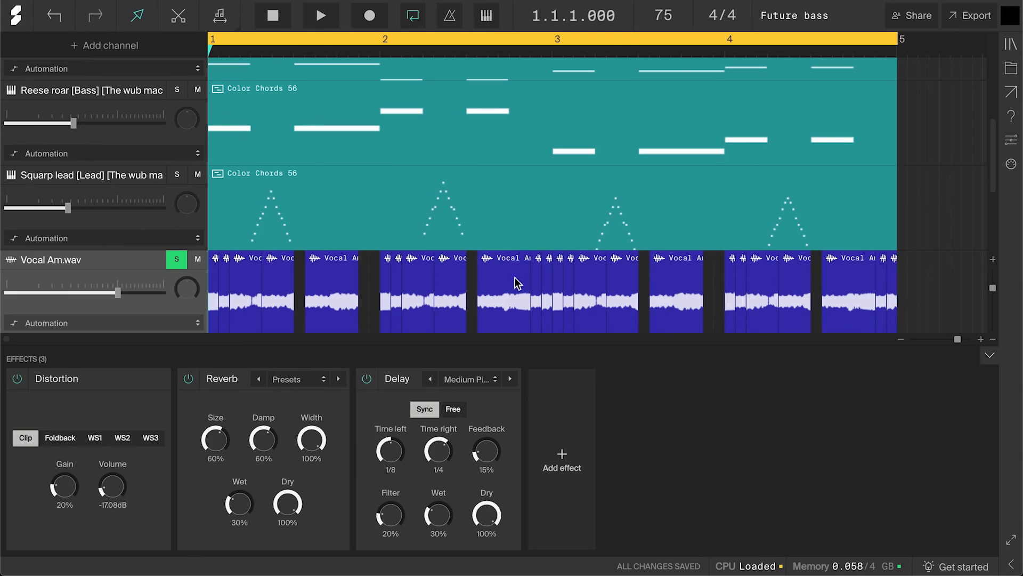
{"action": "left_click", "coordinate": [320, 15]}
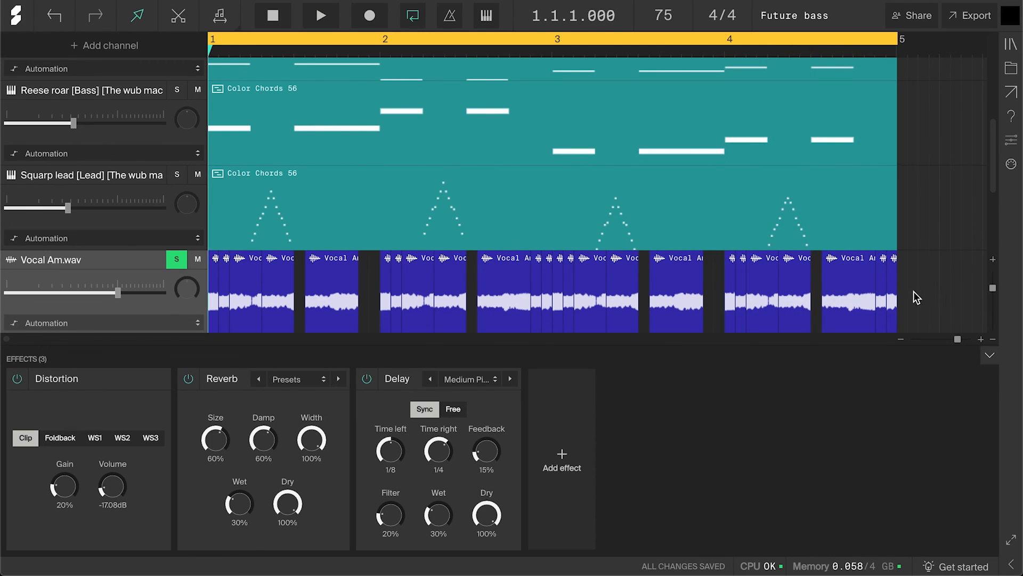
{"action": "mouse_move", "coordinate": [104, 424]}
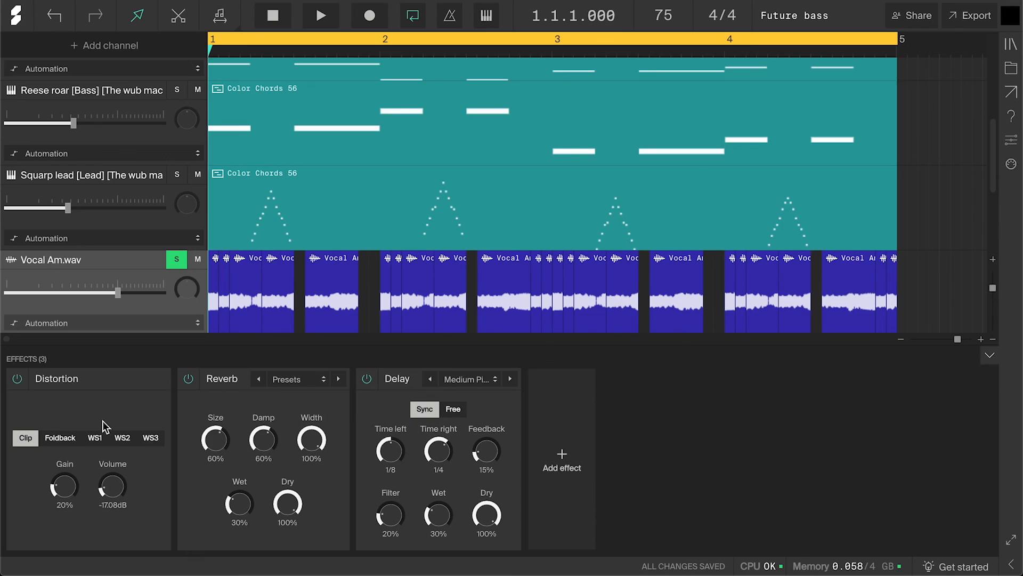
{"action": "mouse_move", "coordinate": [224, 396]}
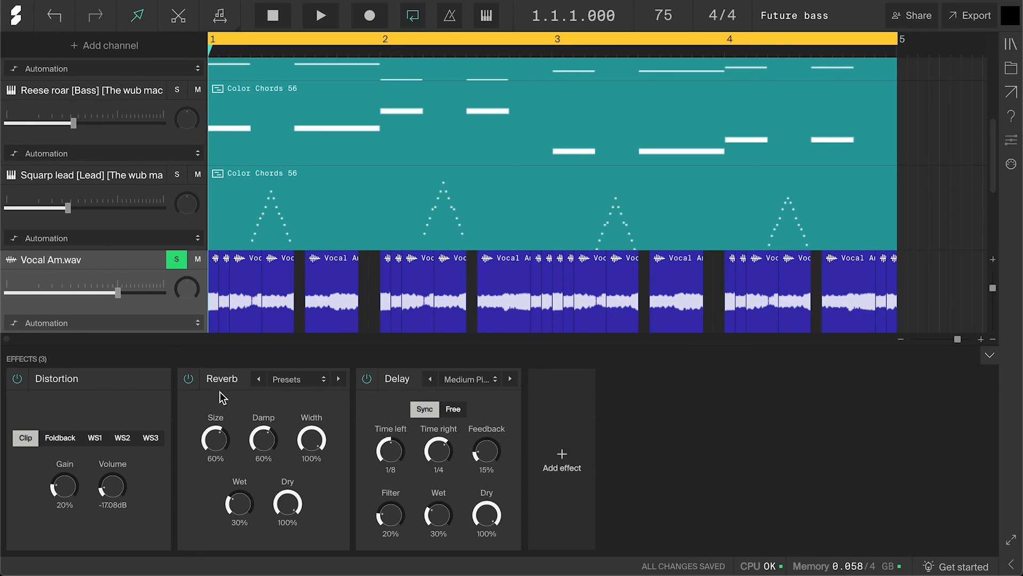
{"action": "mouse_move", "coordinate": [910, 374]}
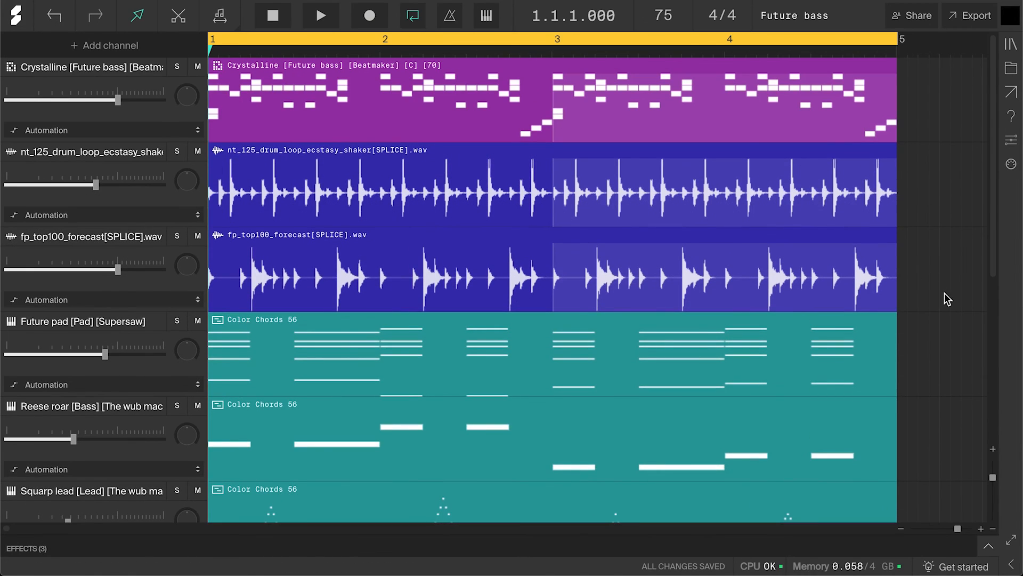
Step: Play back the full drop from the start with all tracks visible
{"action": "left_click", "coordinate": [320, 15]}
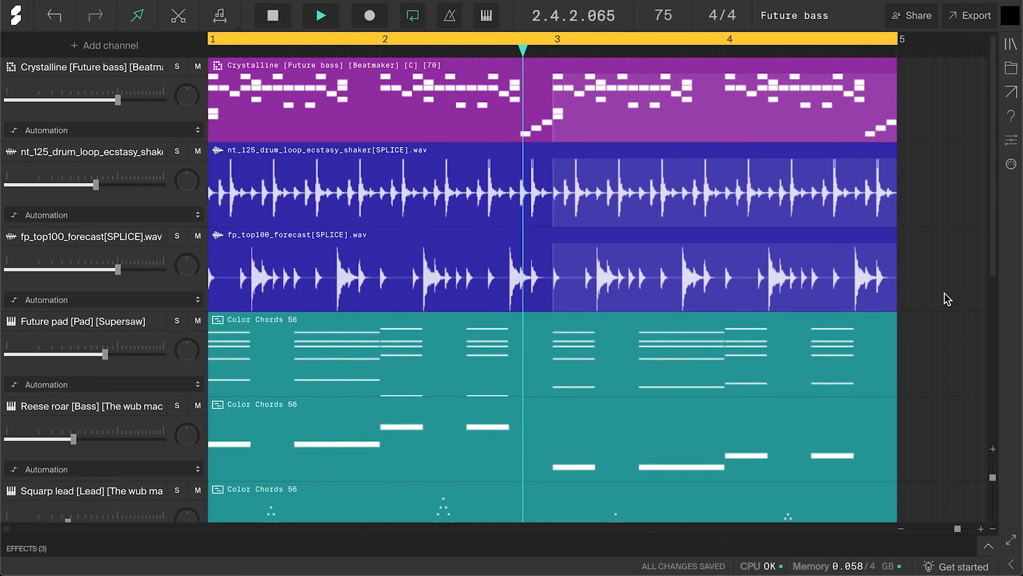
{"action": "left_click", "coordinate": [634, 48]}
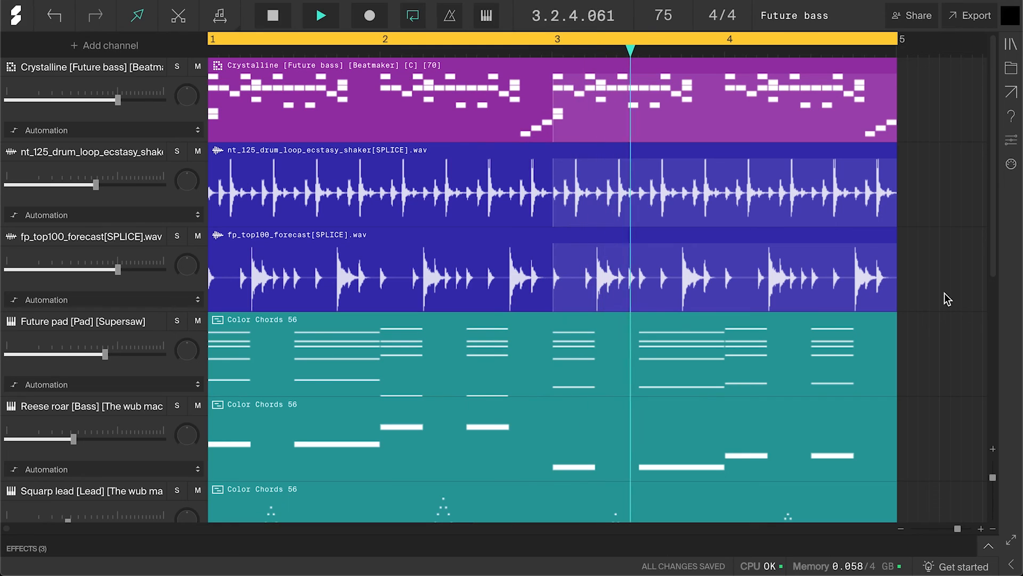